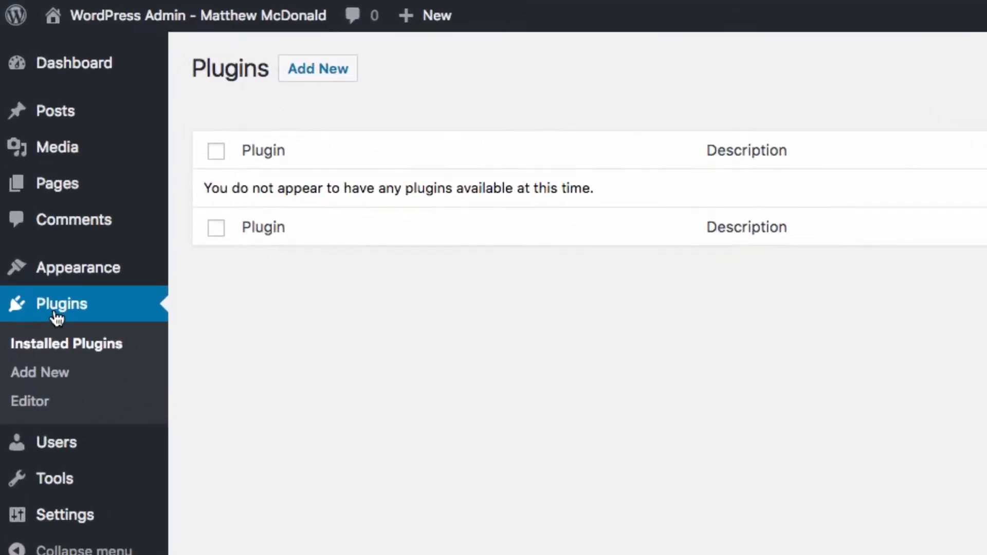
pyautogui.moveTo(100, 319)
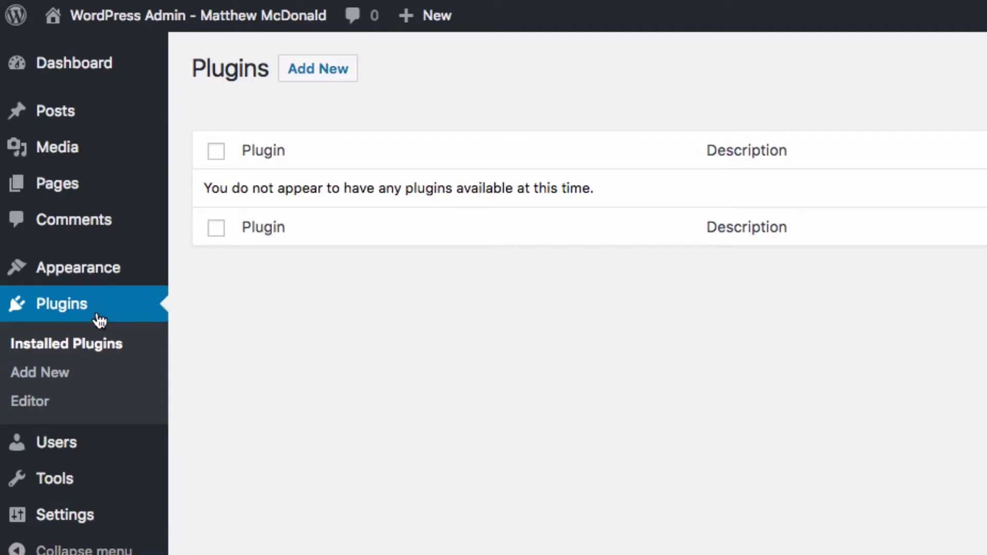
pyautogui.moveTo(41, 373)
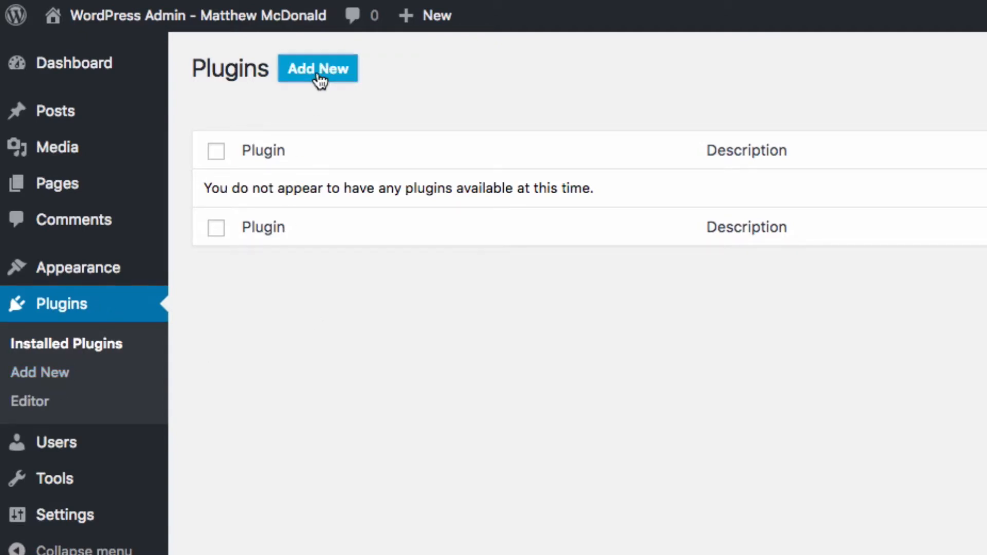
pyautogui.moveTo(377, 95)
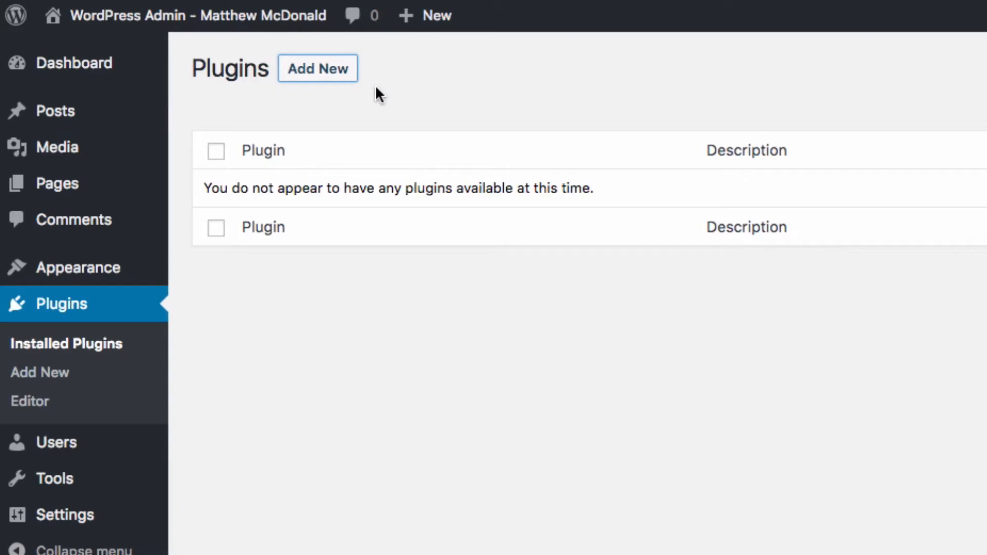
# Go from the empty installed plugins list to the Add Plugins page.
pyautogui.click(318, 68)
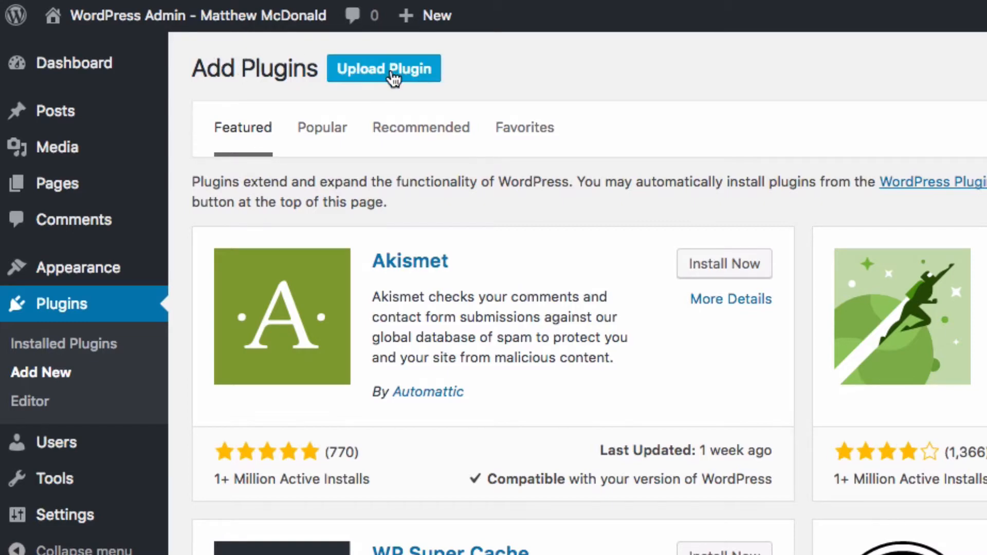
# Choose masterylabs-dropbox-video.zip from the Desktop as the plugin package to upload.
pyautogui.click(383, 67)
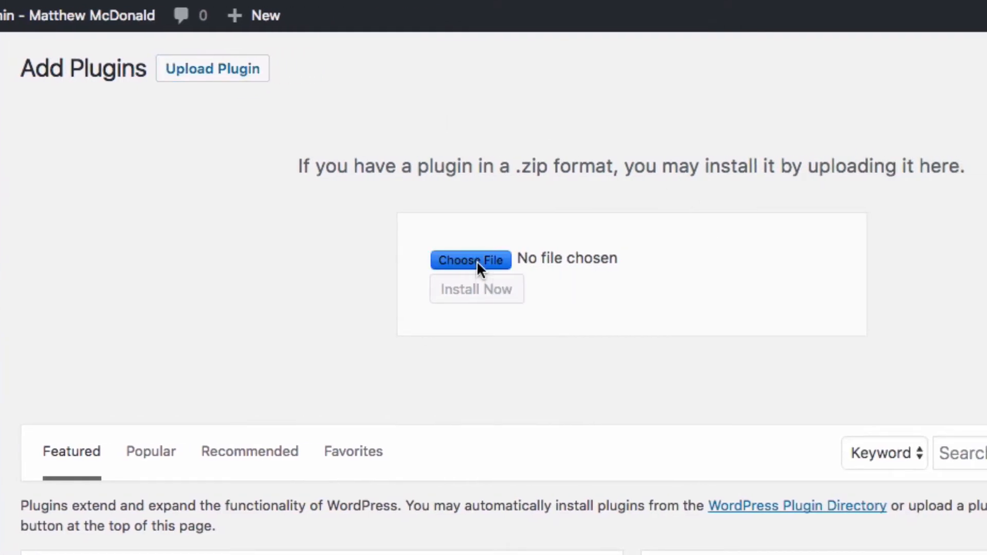
pyautogui.click(471, 260)
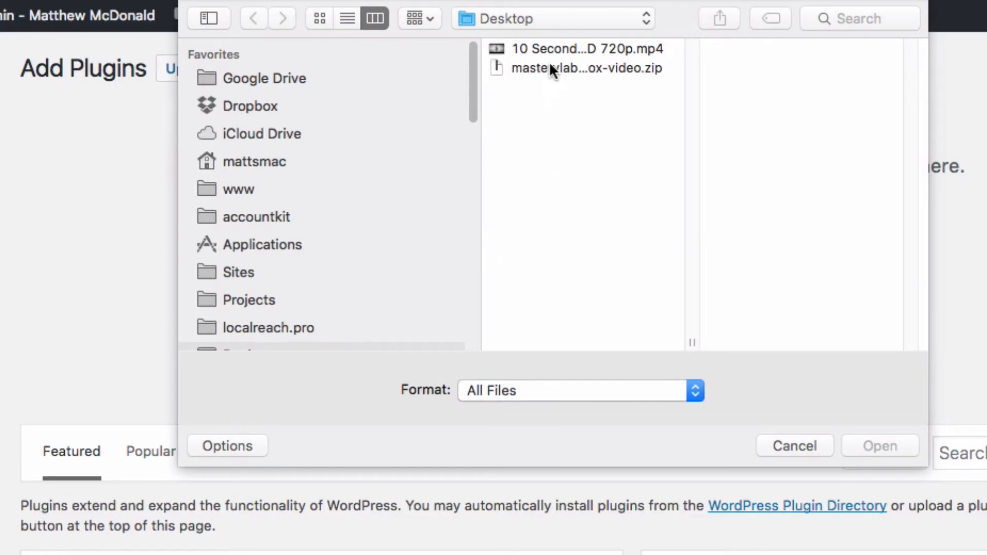
pyautogui.click(585, 68)
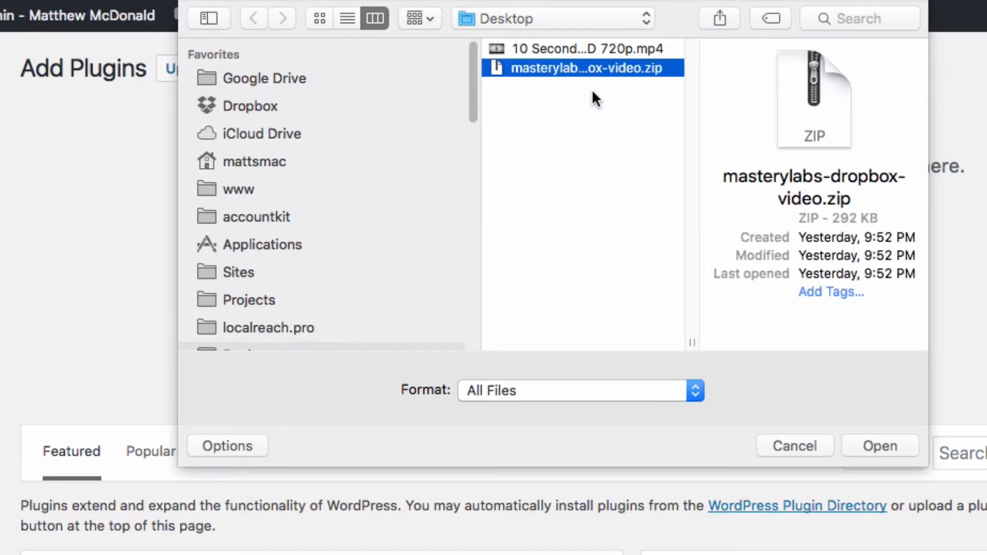
pyautogui.moveTo(712, 261)
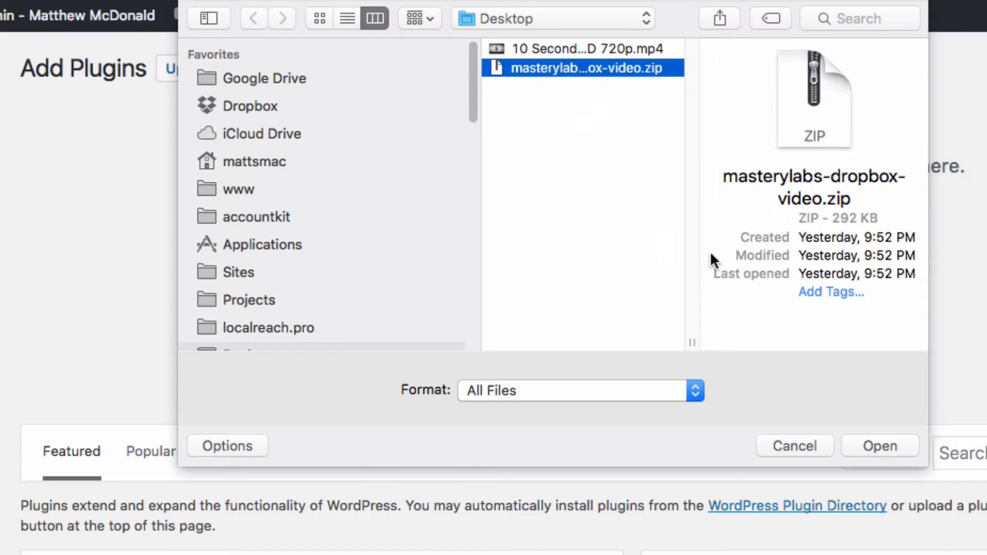
pyautogui.click(879, 445)
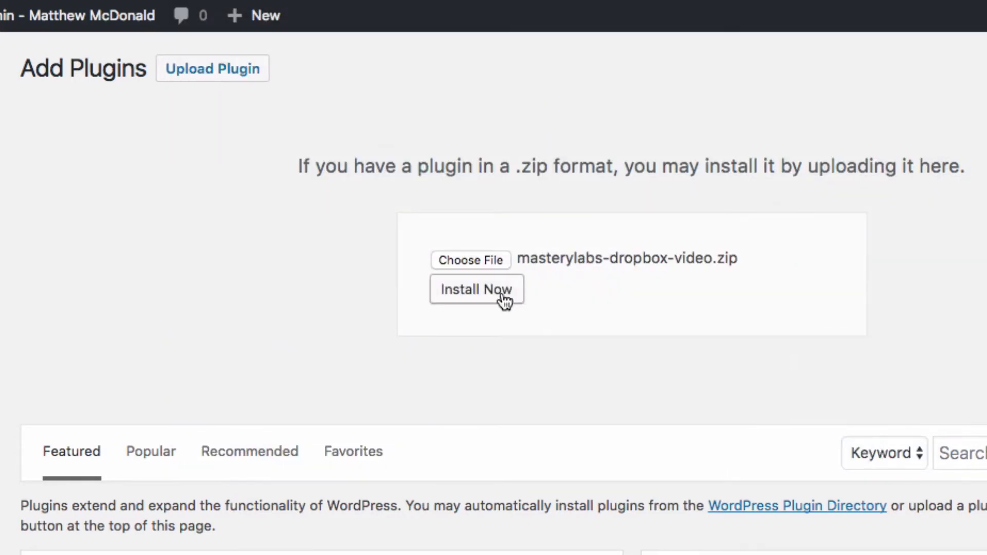
# Install the uploaded package and activate the DropBox Video plugin.
pyautogui.click(476, 289)
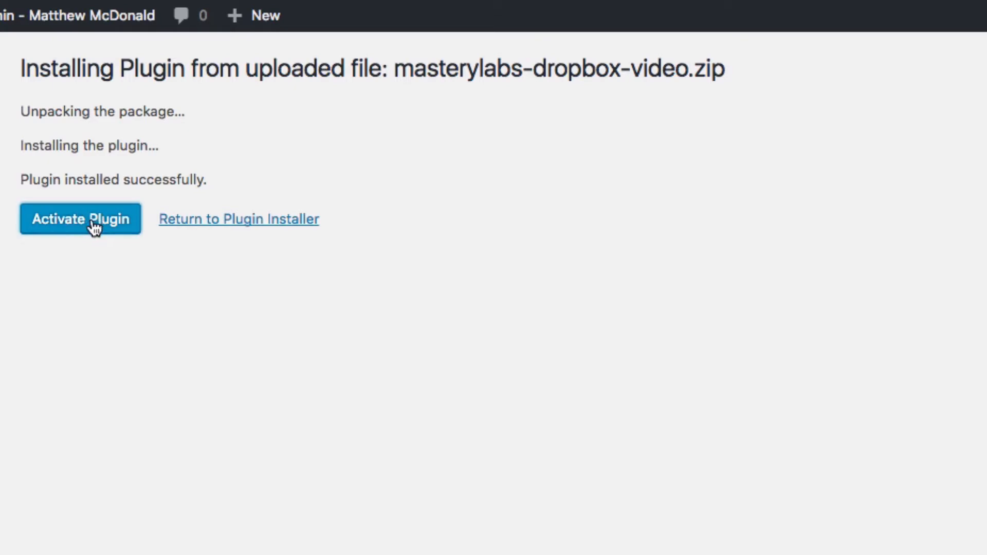
pyautogui.moveTo(313, 353)
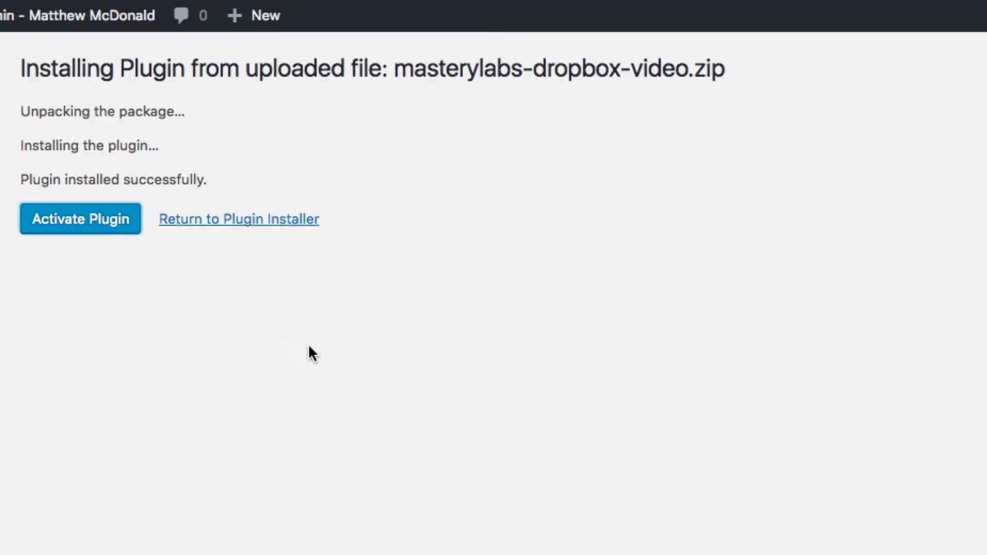
pyautogui.click(80, 218)
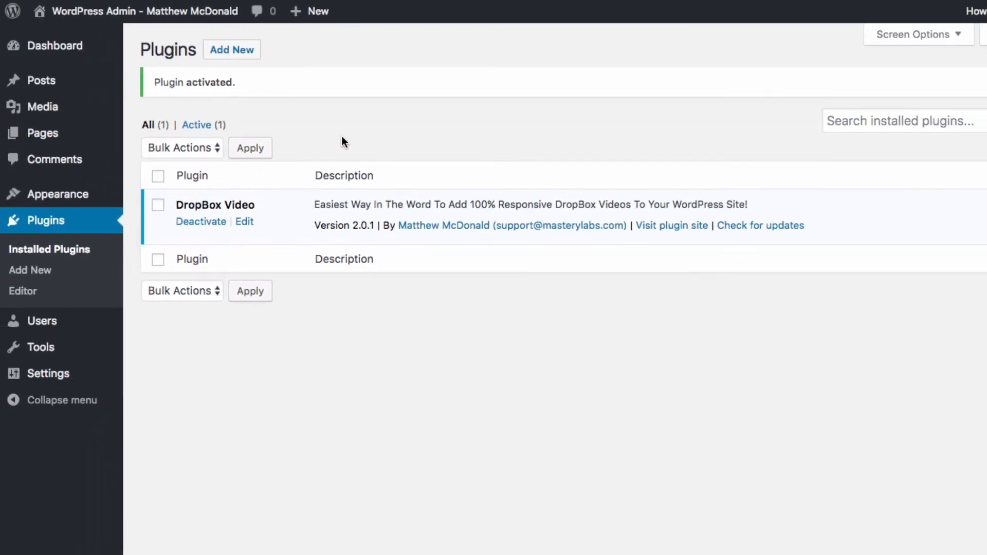
pyautogui.moveTo(335, 140)
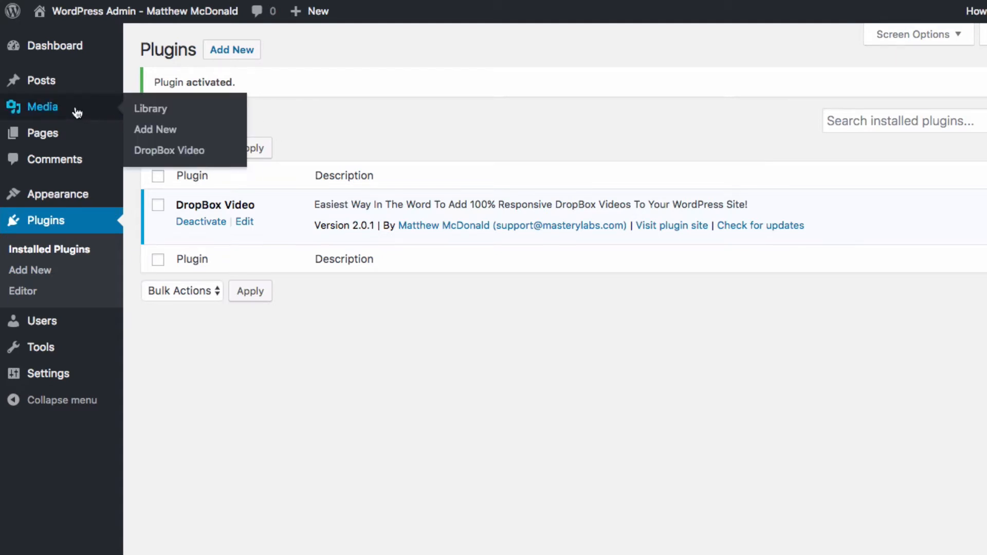
pyautogui.moveTo(75, 113)
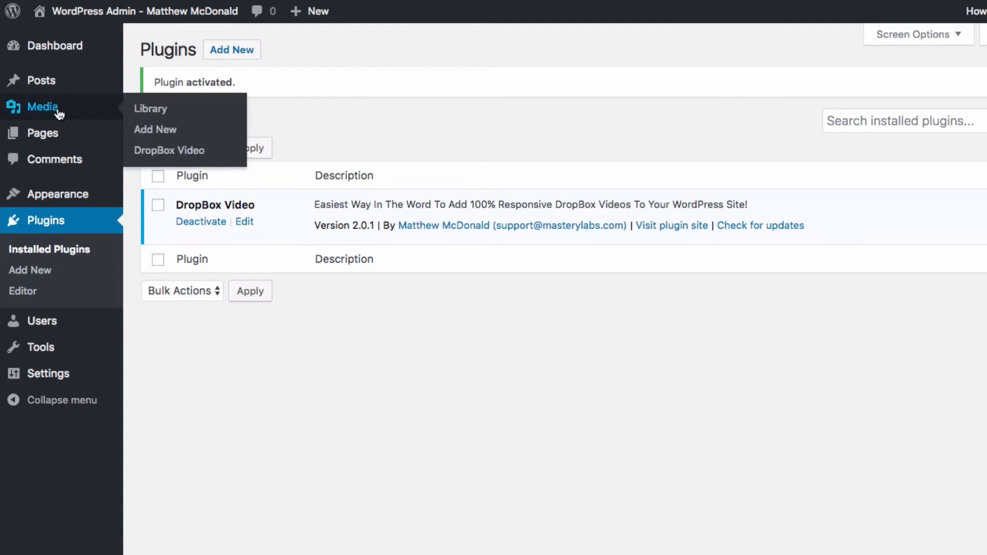
pyautogui.moveTo(168, 150)
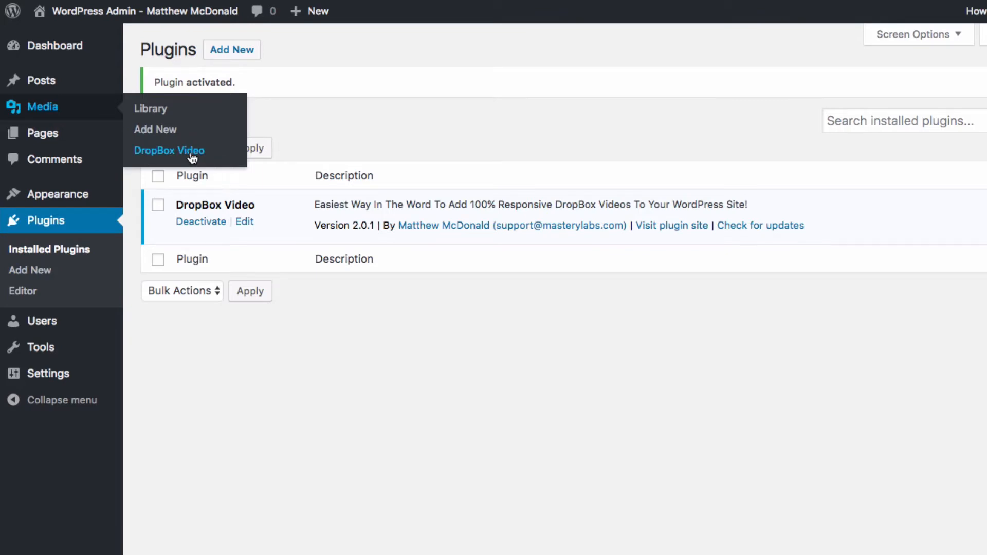
# Submit the filled-in email and password in the DropBox Video license manager.
pyautogui.click(169, 150)
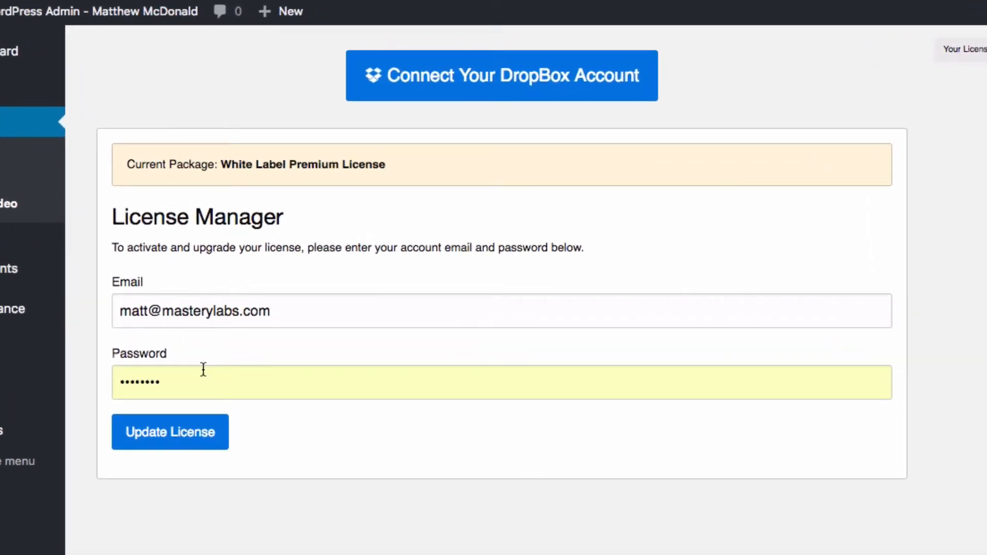
pyautogui.moveTo(482, 223)
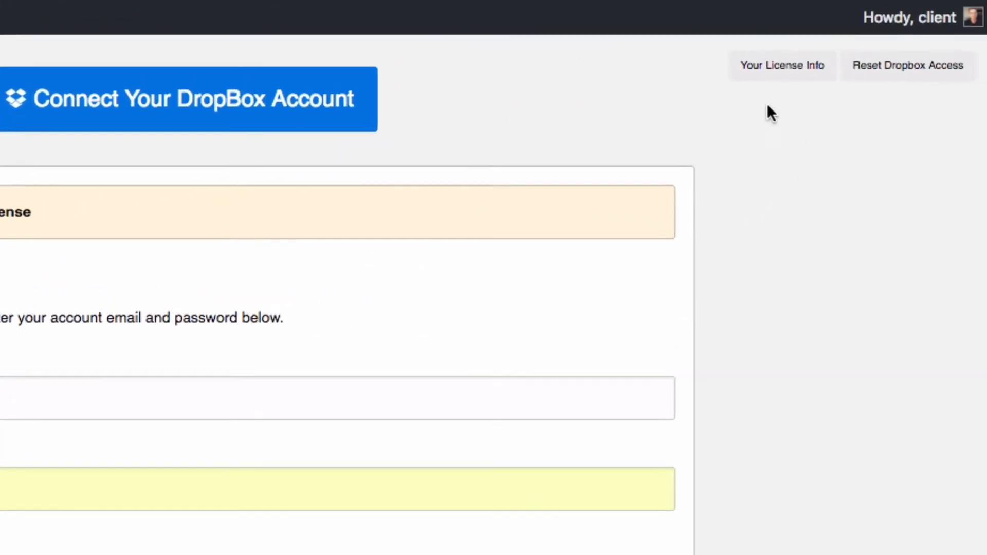
pyautogui.moveTo(783, 66)
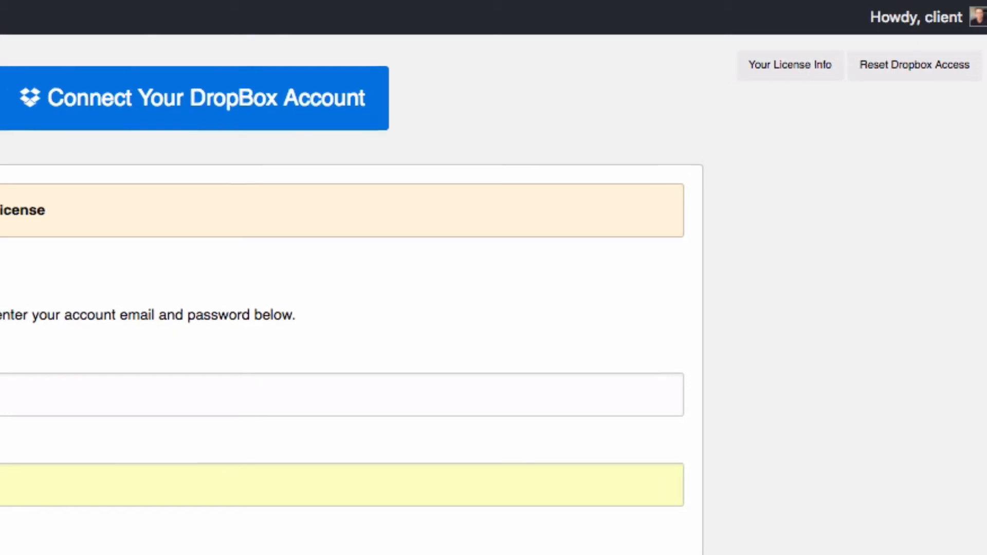
pyautogui.click(188, 432)
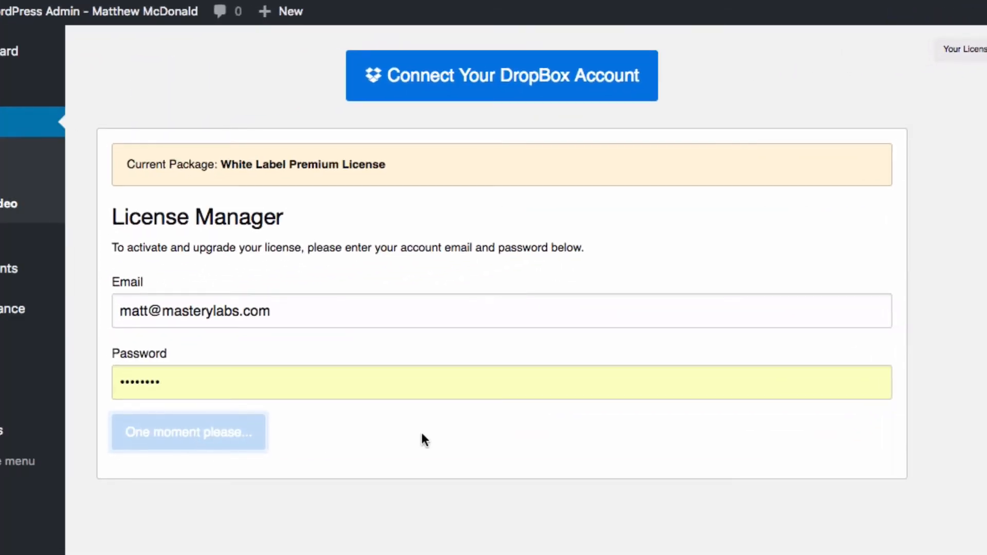
# Complete the license update so the activation welcome confirmation appears.
pyautogui.click(188, 432)
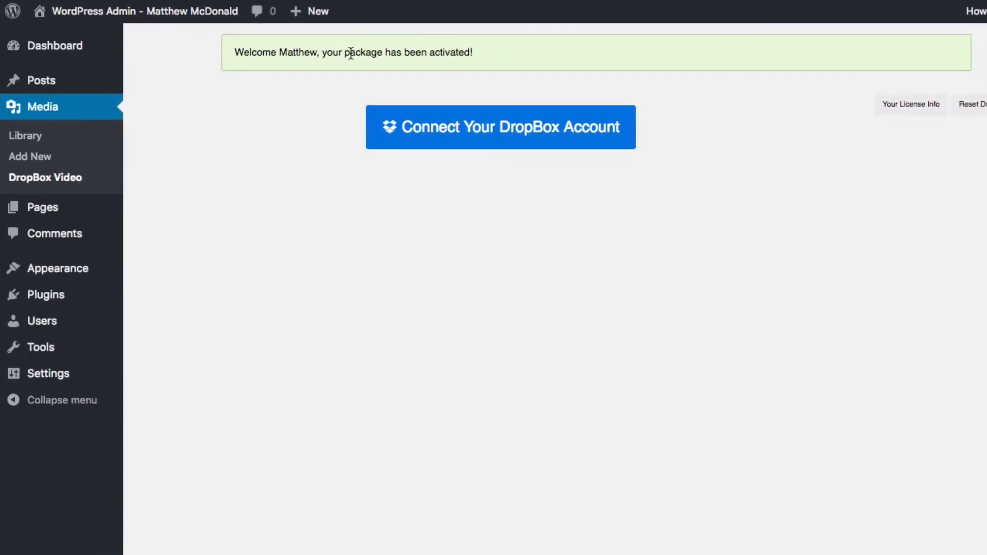
pyautogui.moveTo(514, 61)
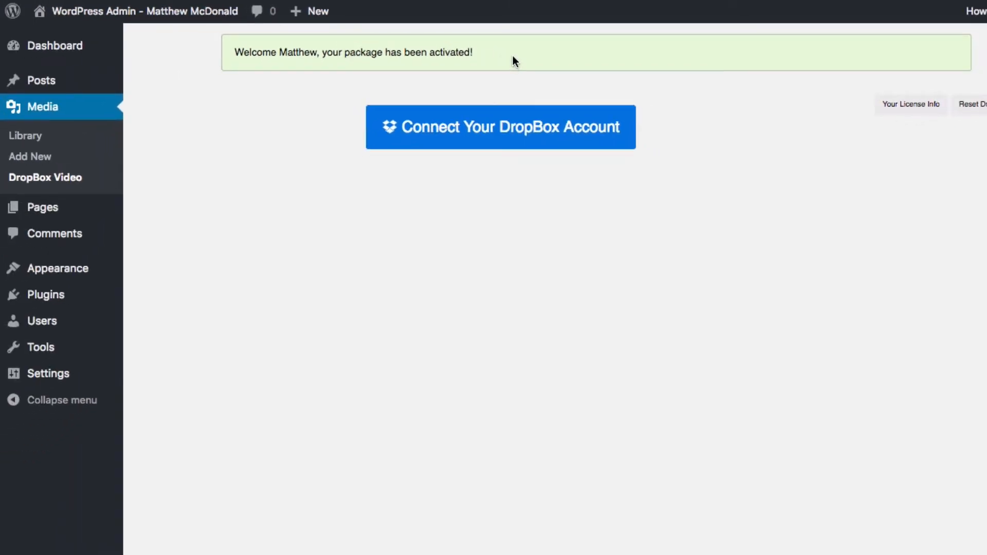
pyautogui.moveTo(489, 147)
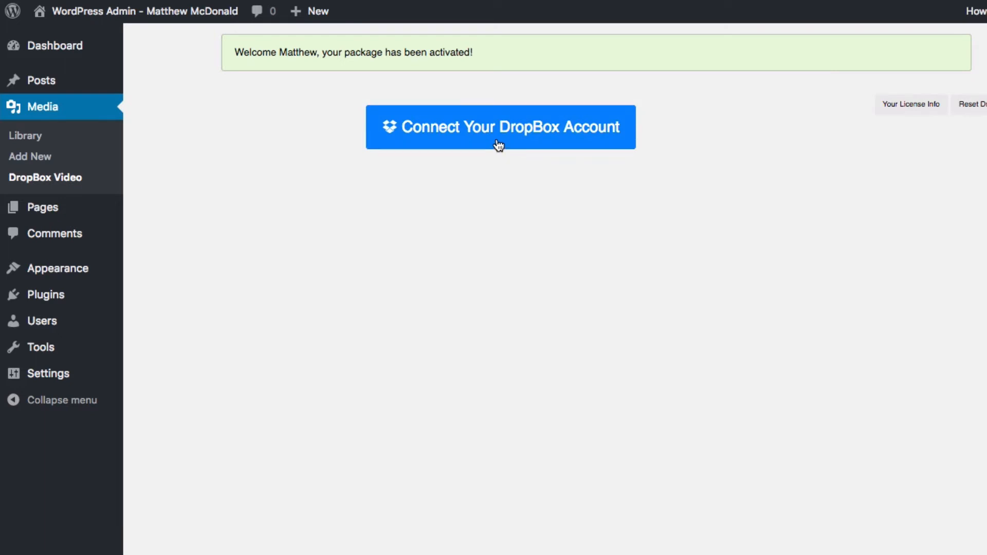
pyautogui.moveTo(508, 165)
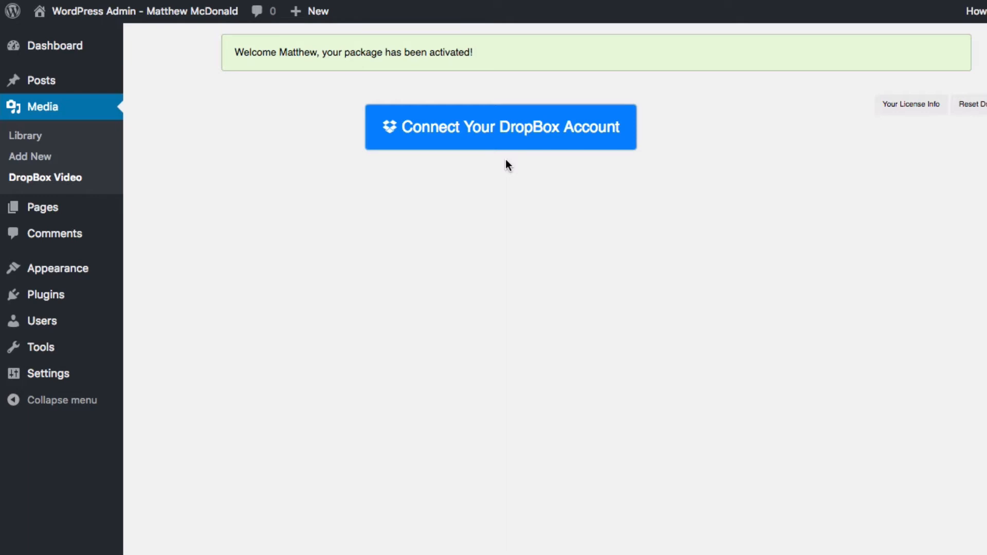
# Connect the Dropbox account and create a new folder named 'Test Videos'.
pyautogui.click(501, 127)
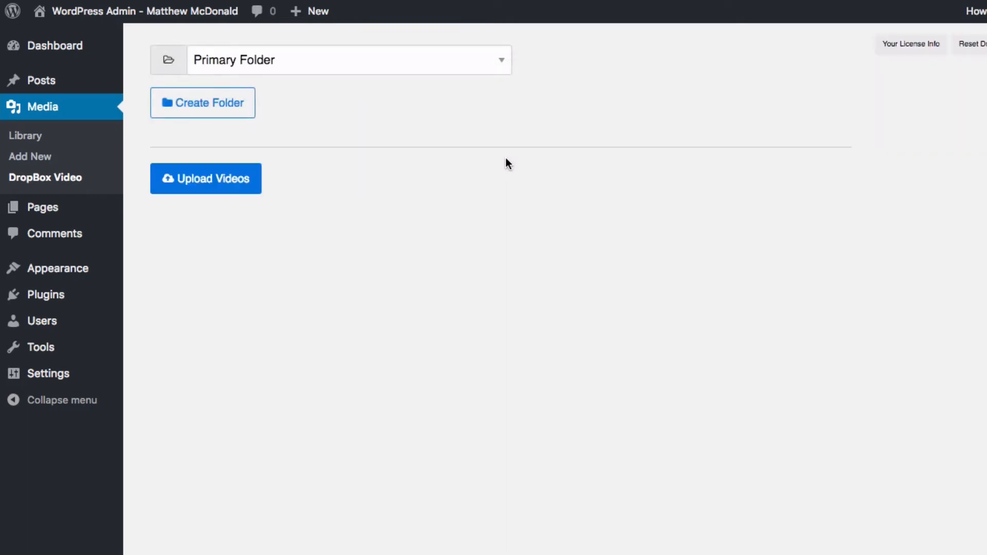
pyautogui.moveTo(532, 145)
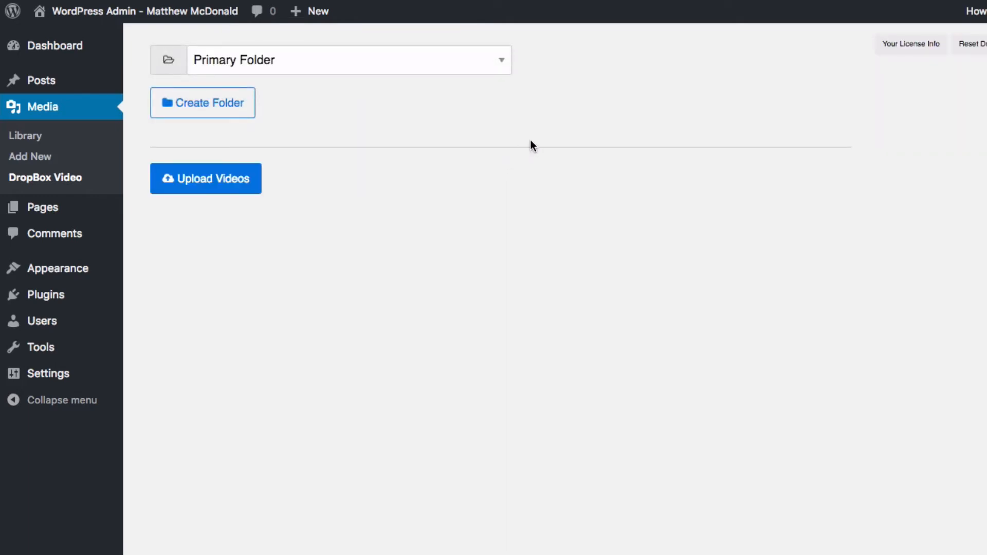
pyautogui.moveTo(549, 144)
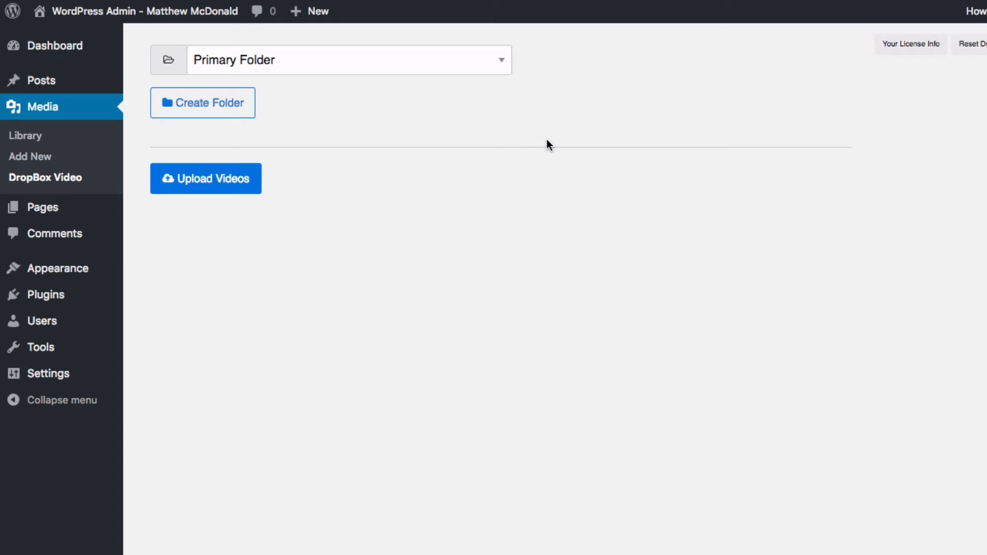
pyautogui.moveTo(580, 137)
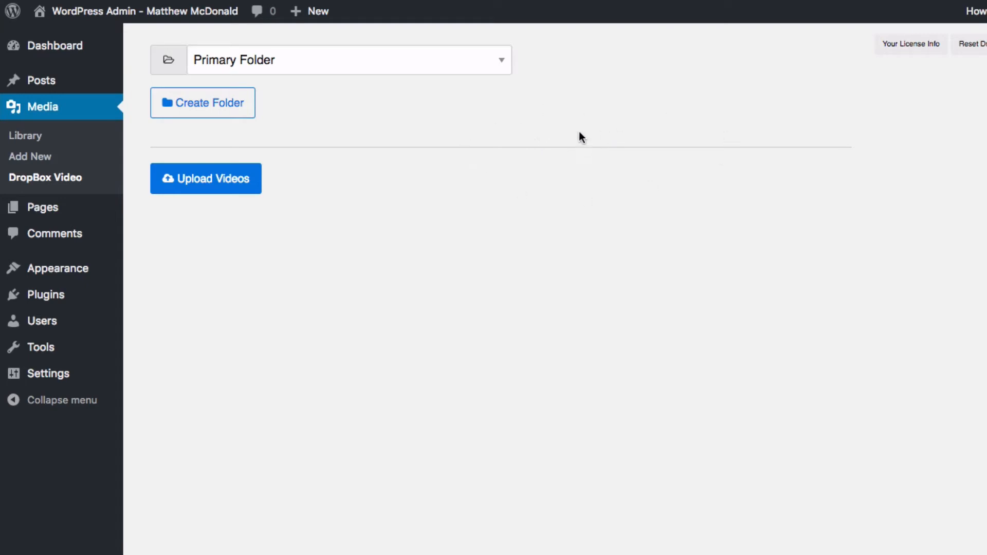
pyautogui.moveTo(577, 131)
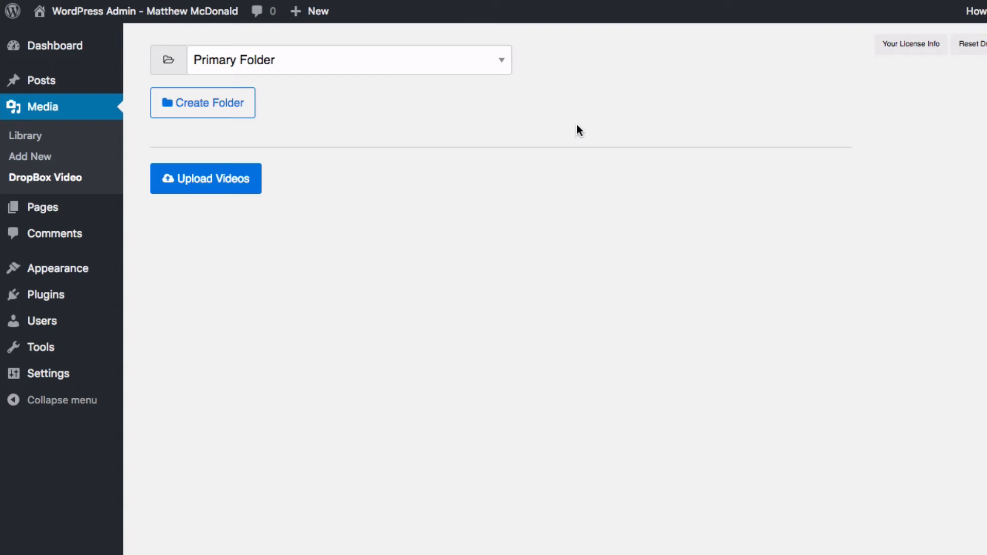
pyautogui.moveTo(567, 138)
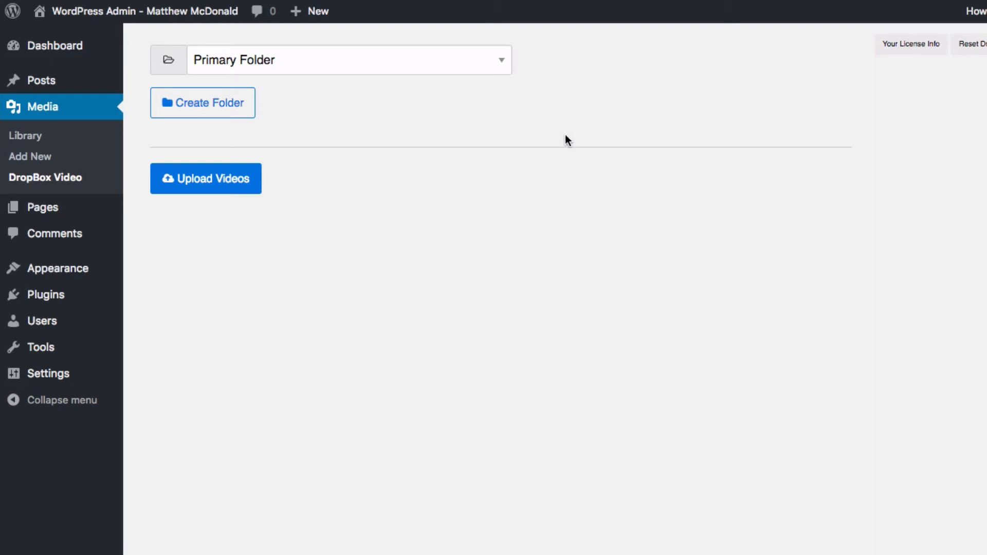
pyautogui.moveTo(546, 132)
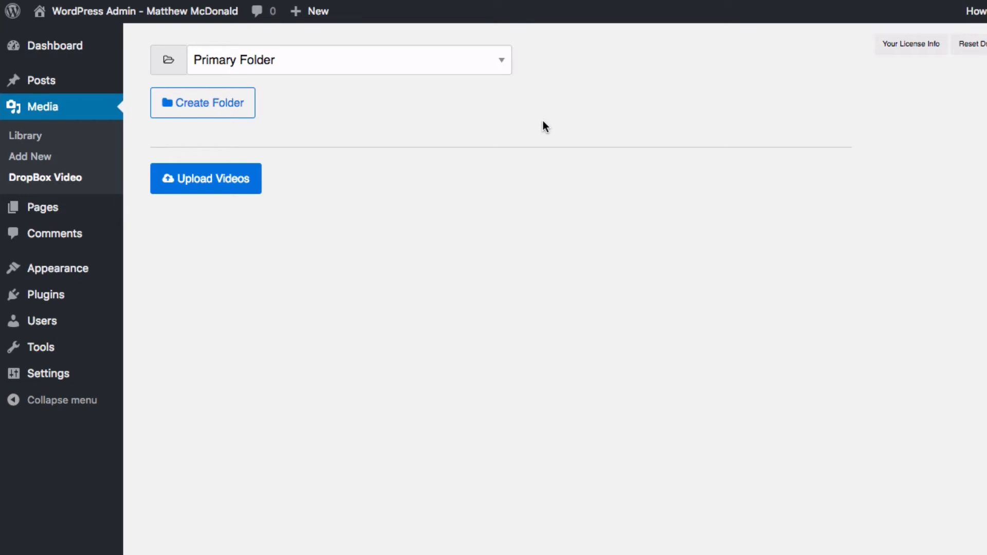
pyautogui.moveTo(484, 124)
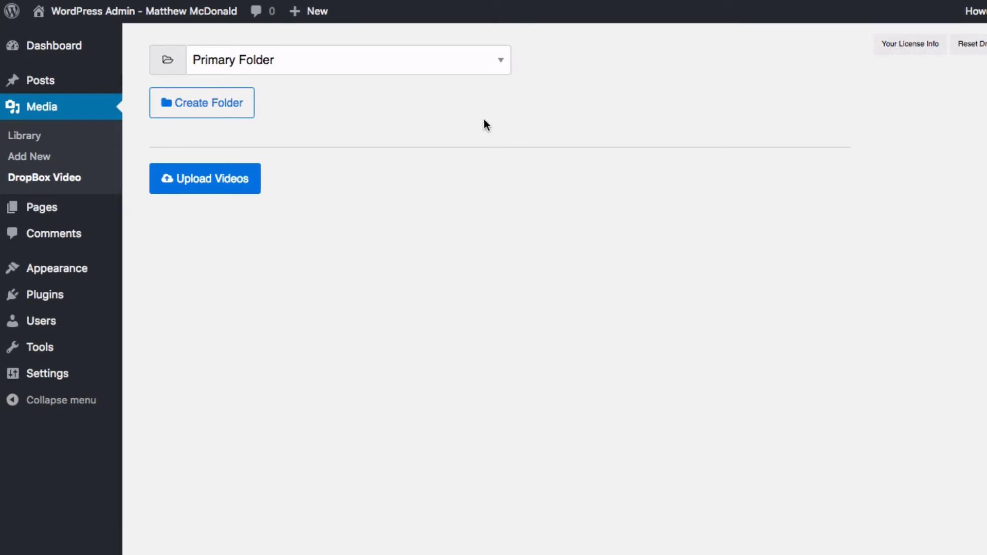
pyautogui.moveTo(481, 125)
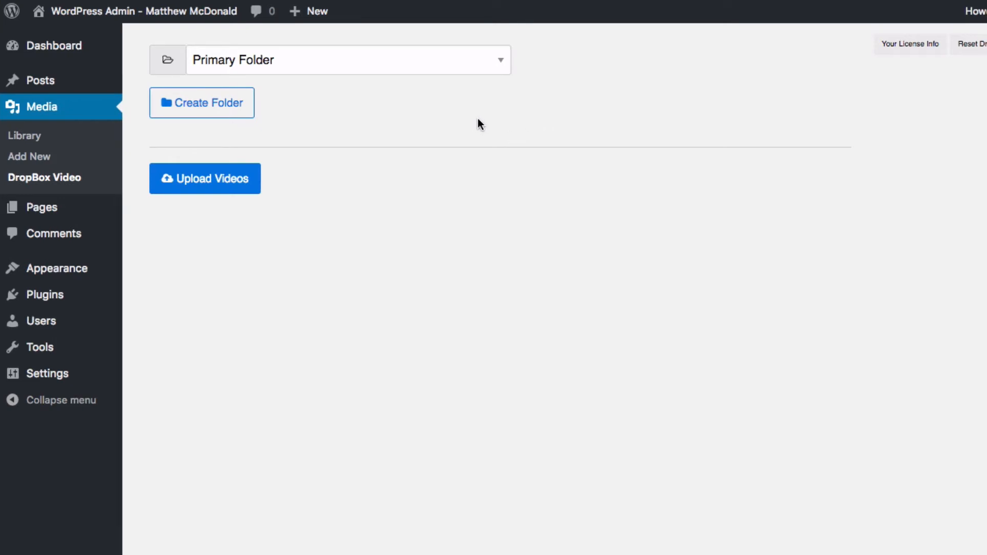
pyautogui.moveTo(460, 121)
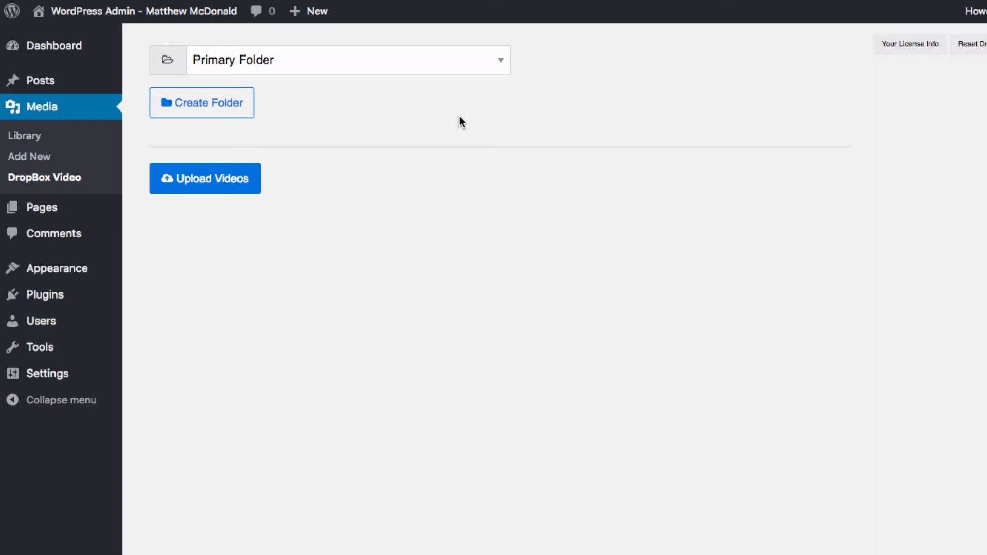
pyautogui.moveTo(345, 119)
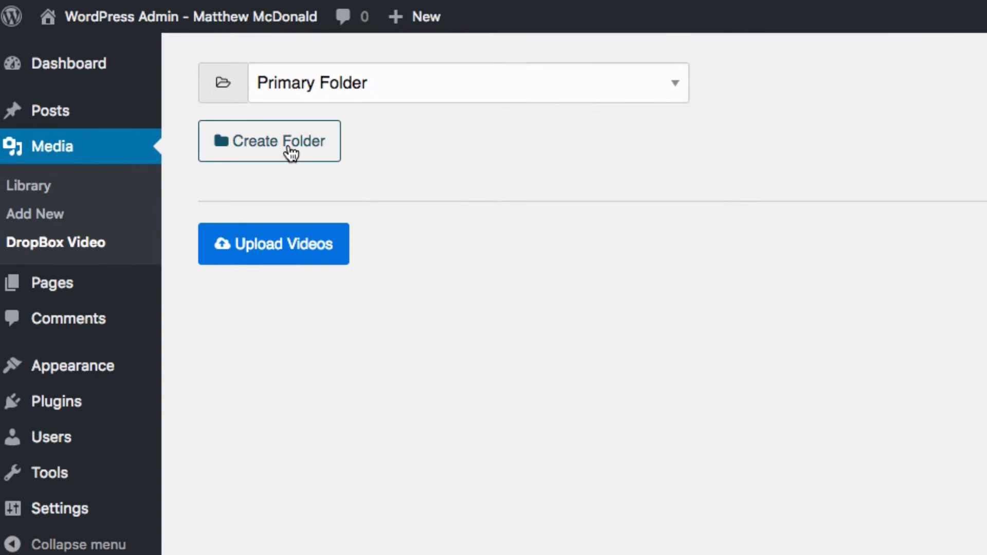
pyautogui.click(270, 141)
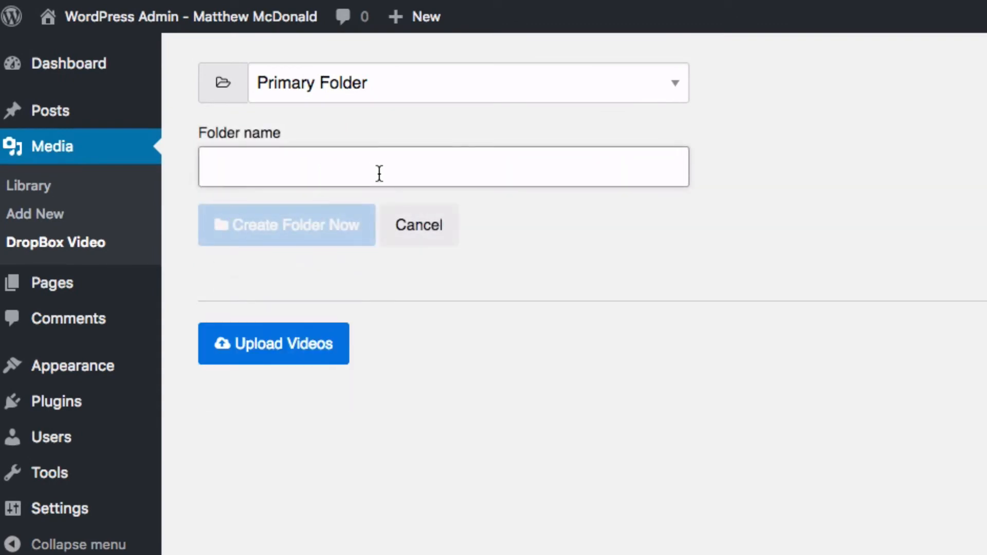
pyautogui.write('Test Videos')
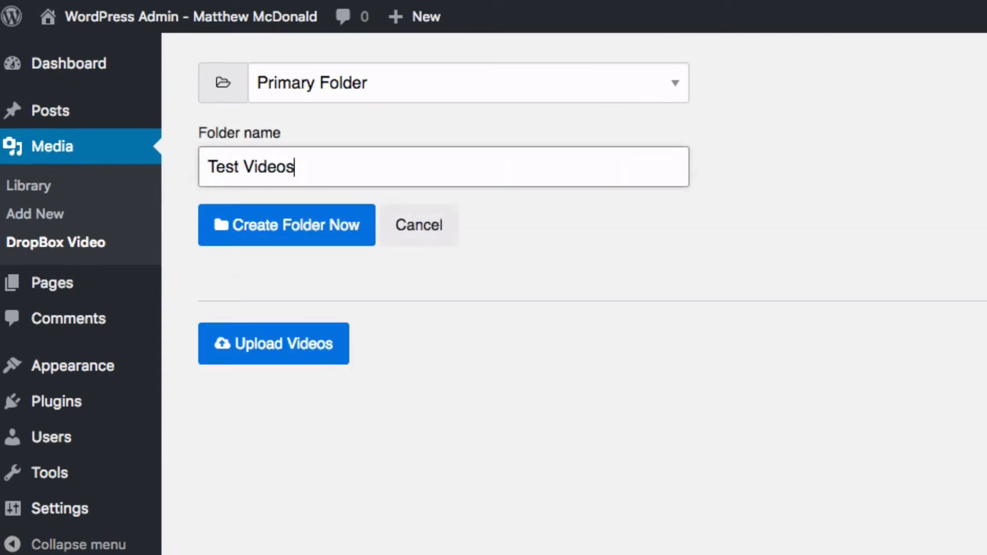
pyautogui.click(286, 225)
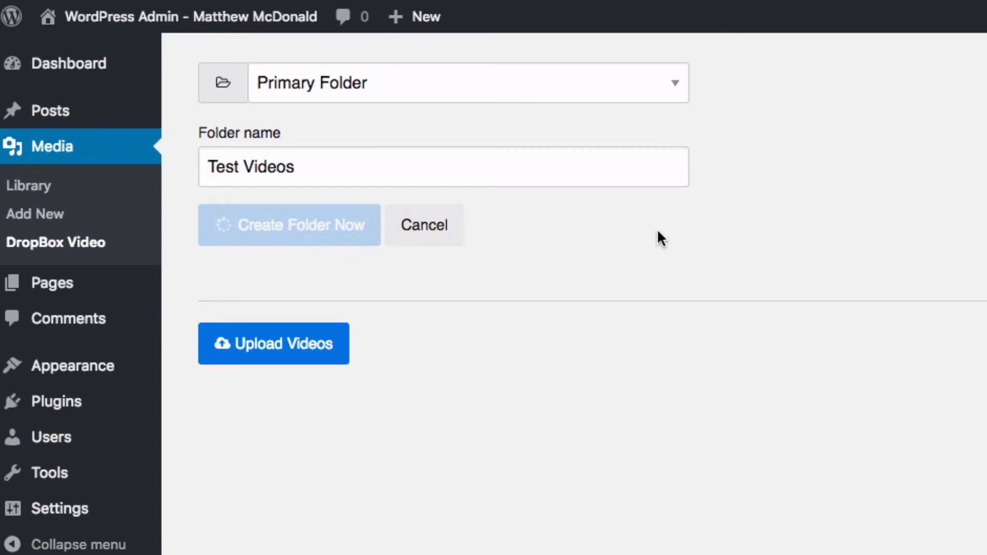
pyautogui.click(289, 226)
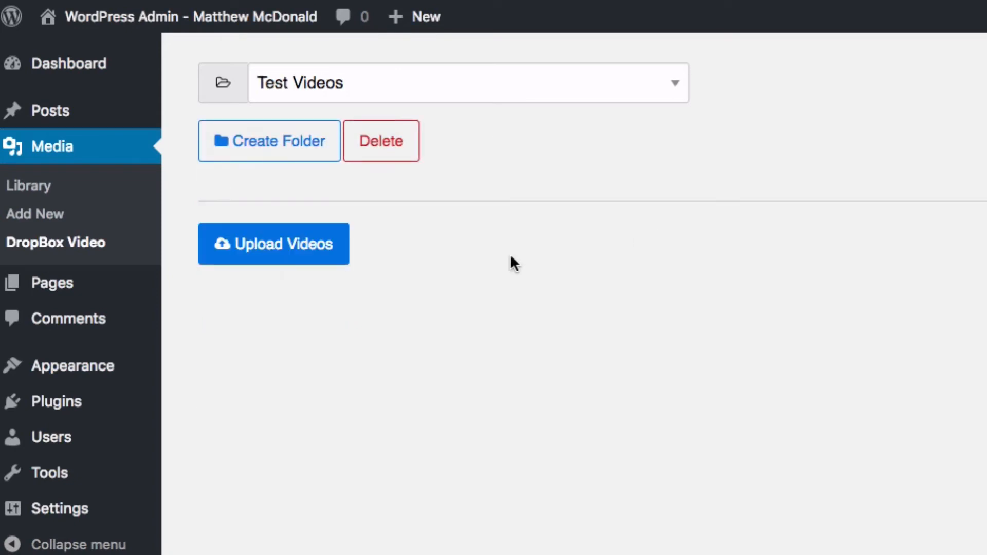
pyautogui.moveTo(291, 260)
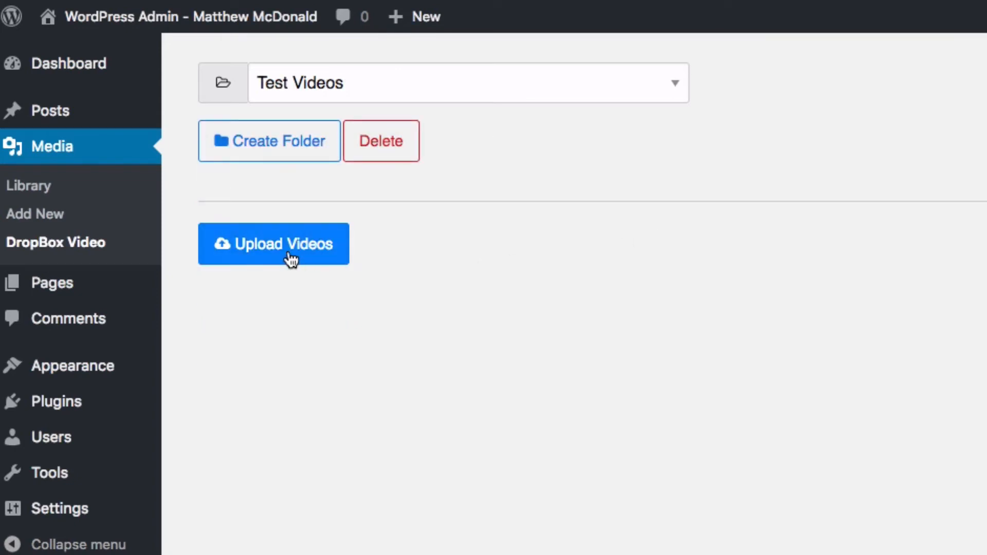
# Upload '10 Second Countdown HD 720p.mp4' from the Desktop into the Test Videos folder.
pyautogui.click(274, 245)
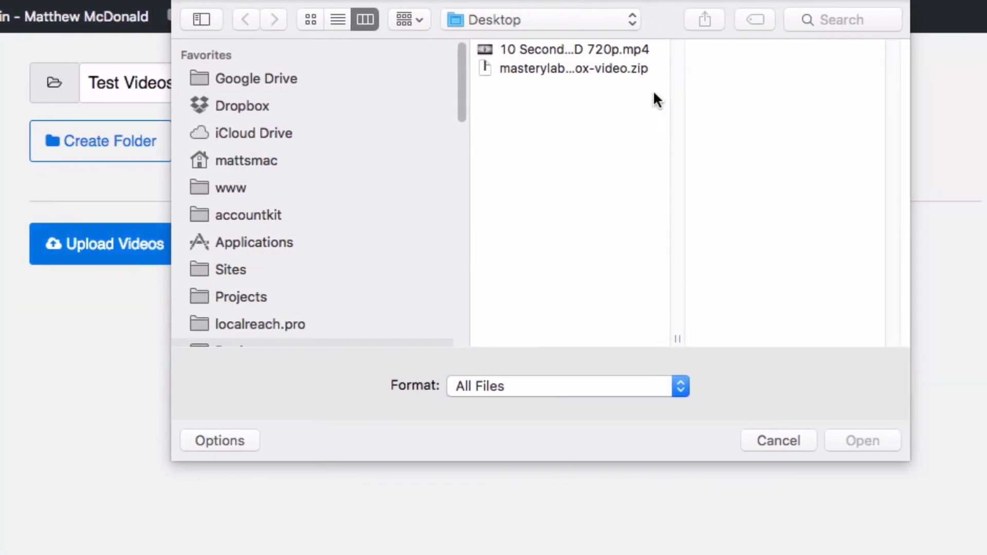
pyautogui.click(571, 49)
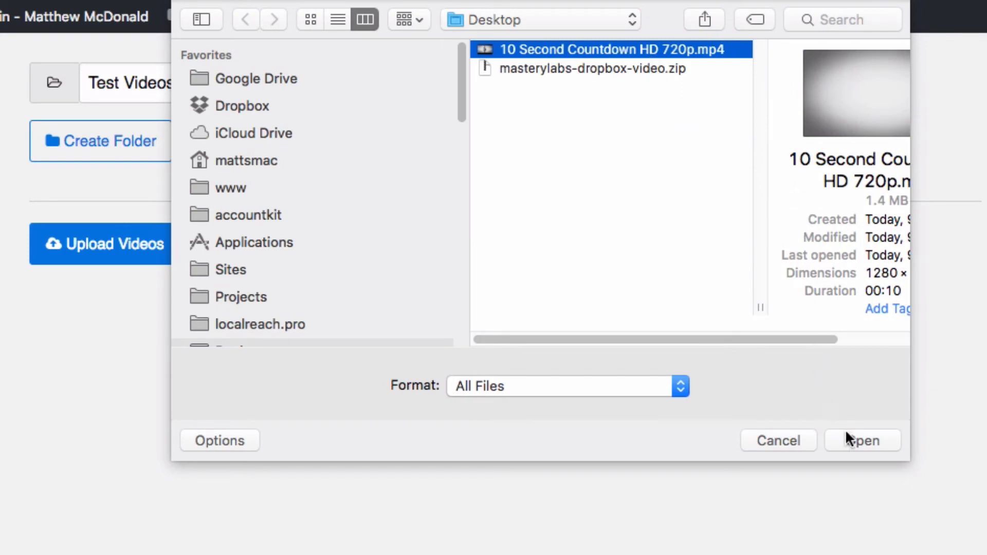
pyautogui.click(863, 440)
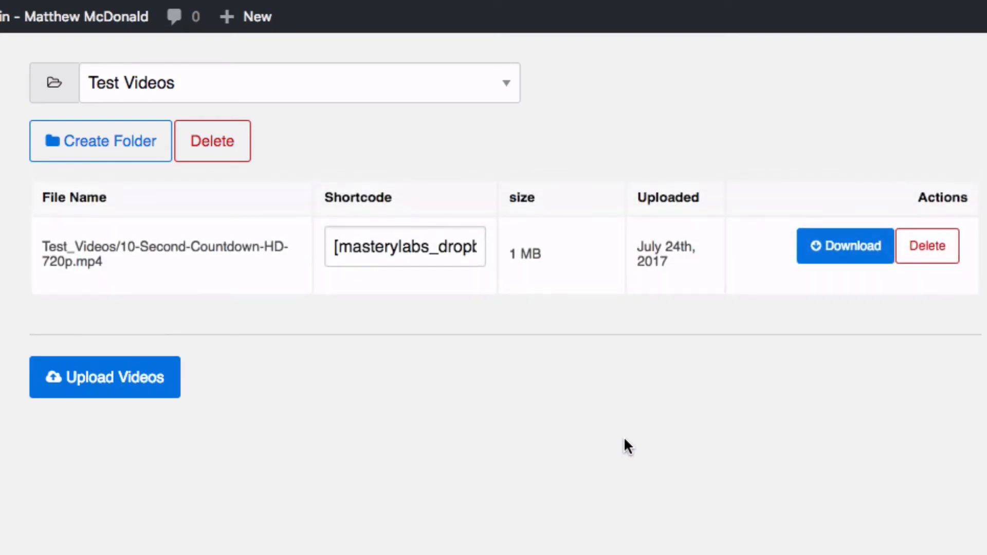
pyautogui.moveTo(284, 129)
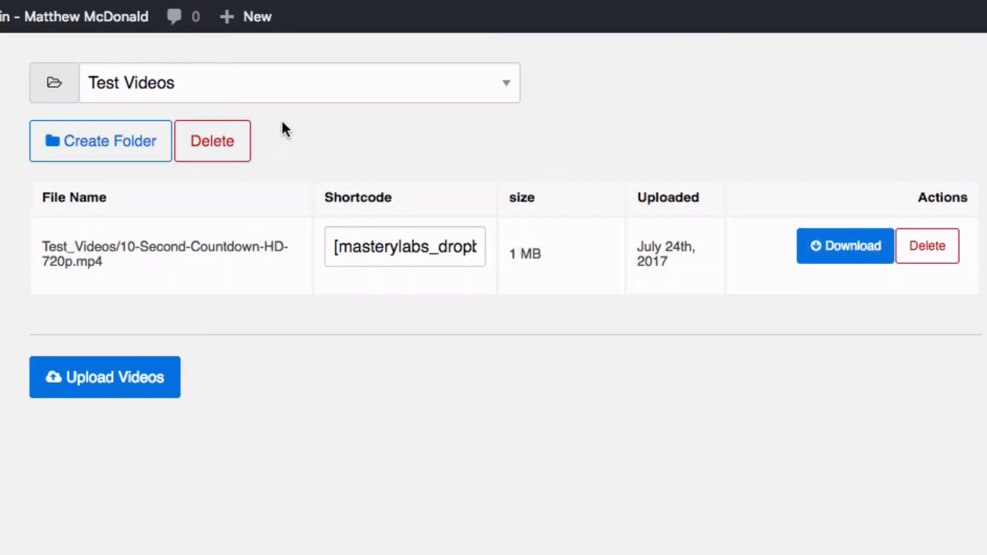
# Keep Test Videos as the current folder and copy the countdown video's shortcode.
pyautogui.click(504, 83)
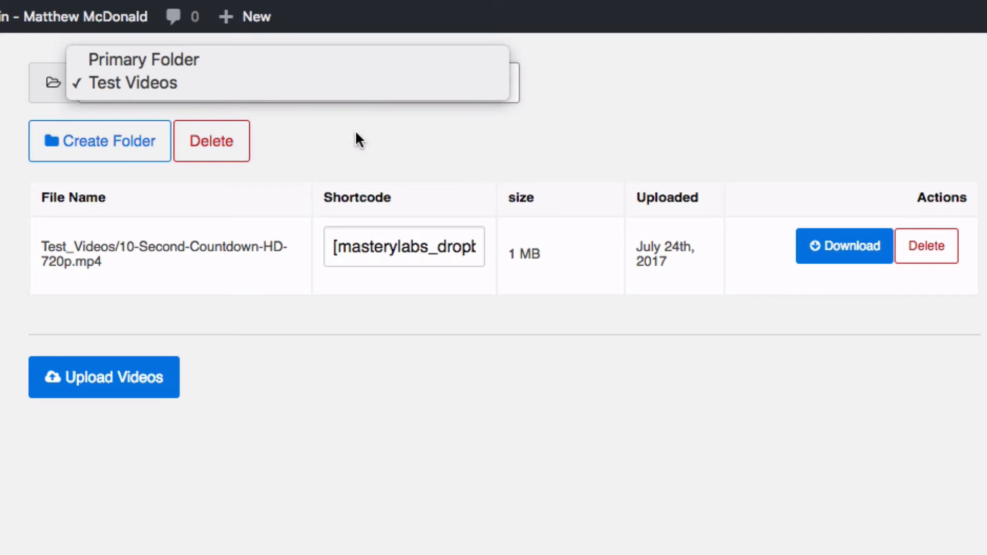
pyautogui.click(132, 83)
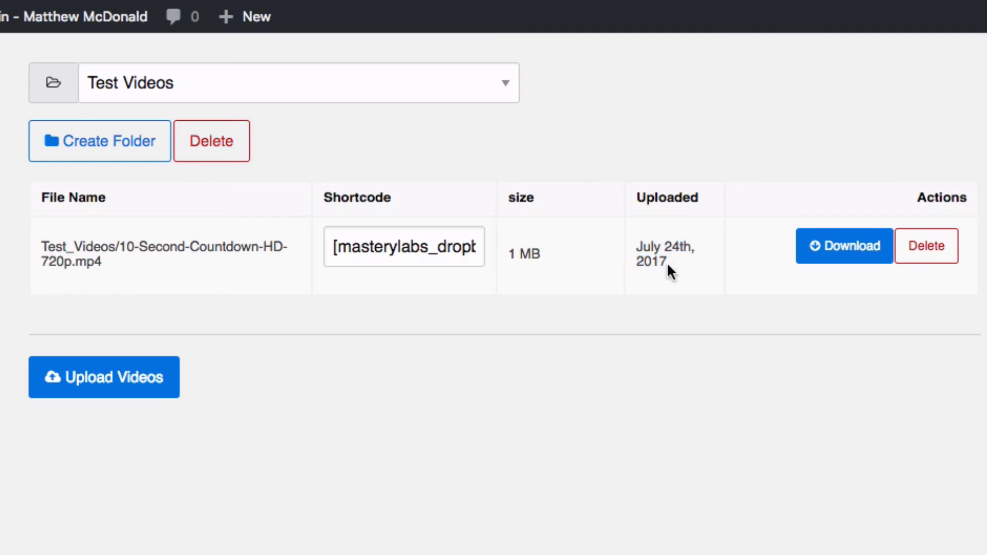
pyautogui.moveTo(846, 265)
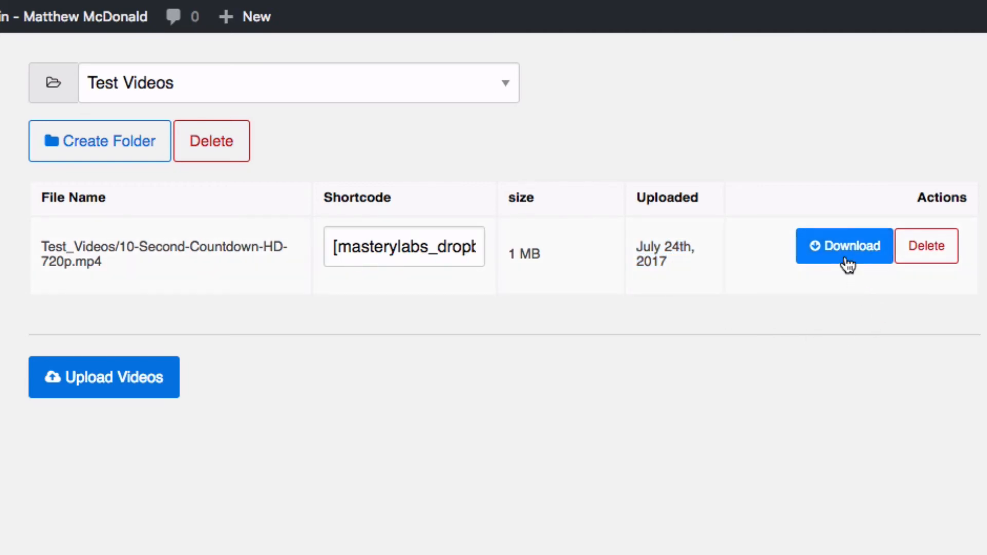
pyautogui.moveTo(927, 246)
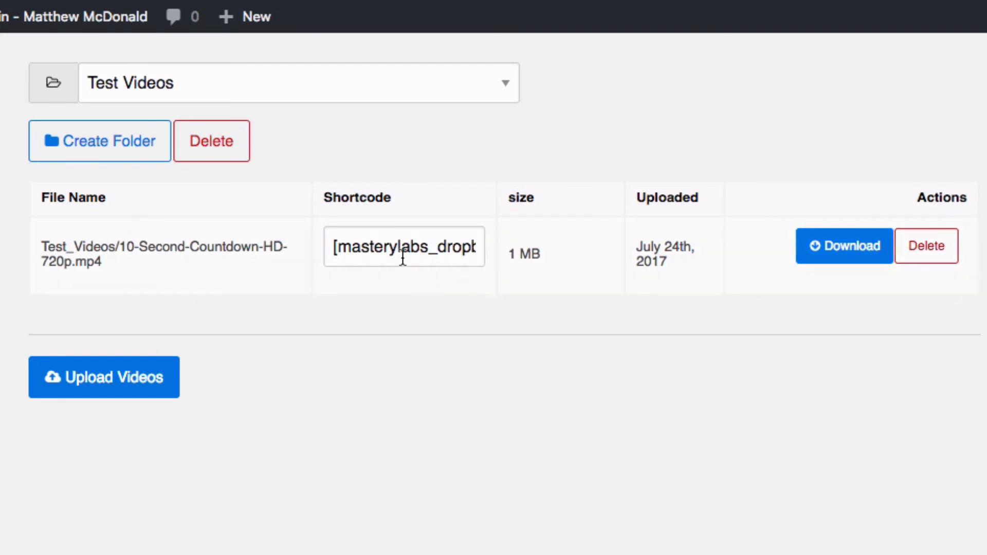
pyautogui.rightClick(403, 246)
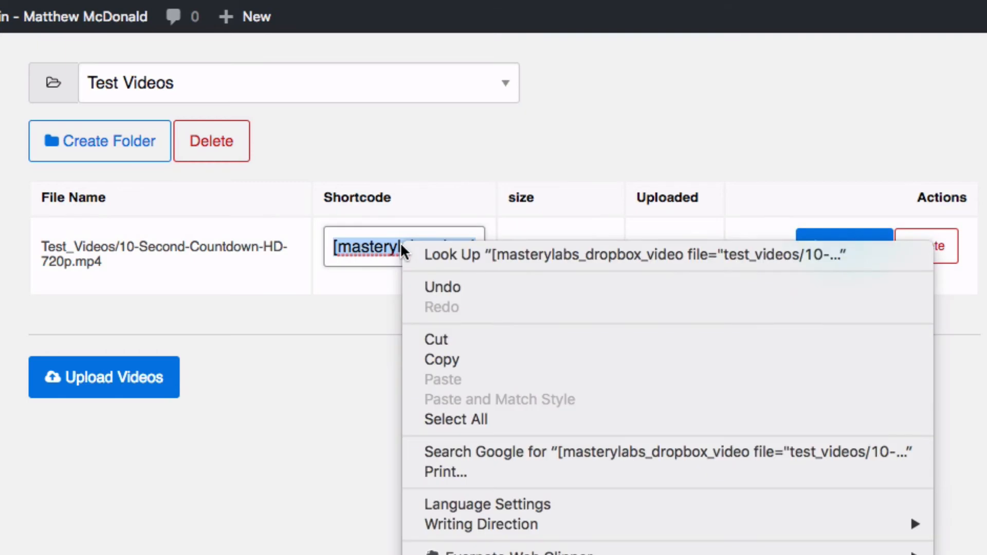
pyautogui.click(192, 262)
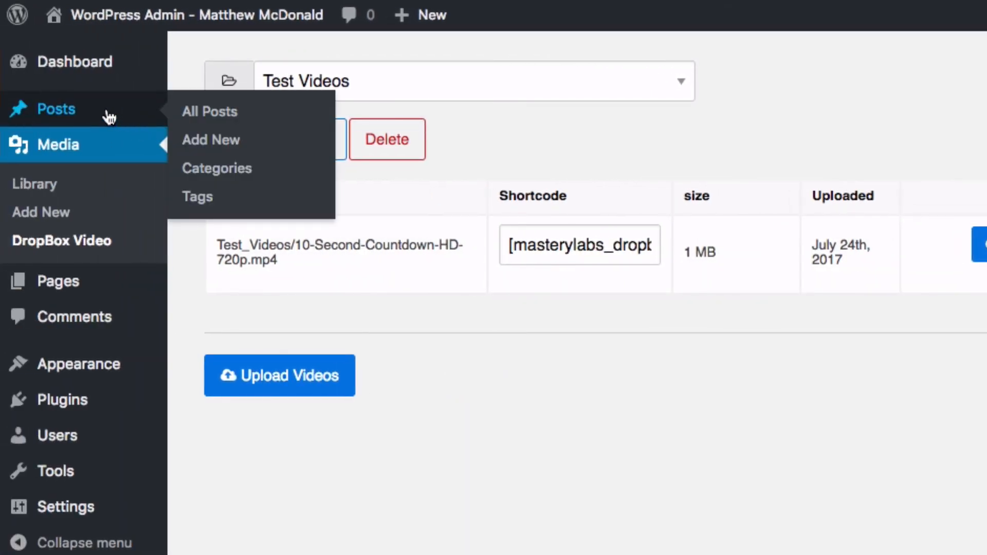
pyautogui.moveTo(211, 140)
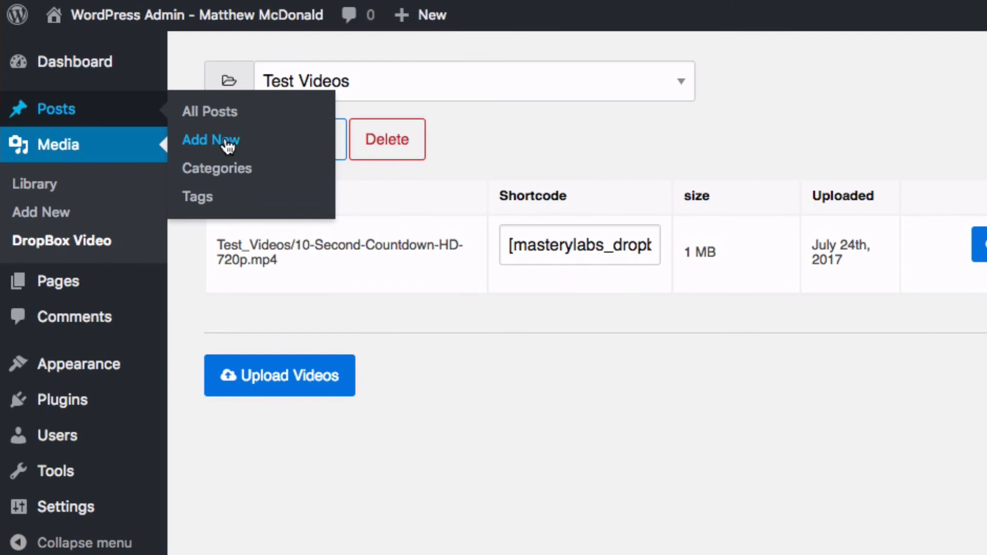
# Create a post titled 'DropBox Video Test' with the shortcode pasted as its body and publish it.
pyautogui.click(211, 140)
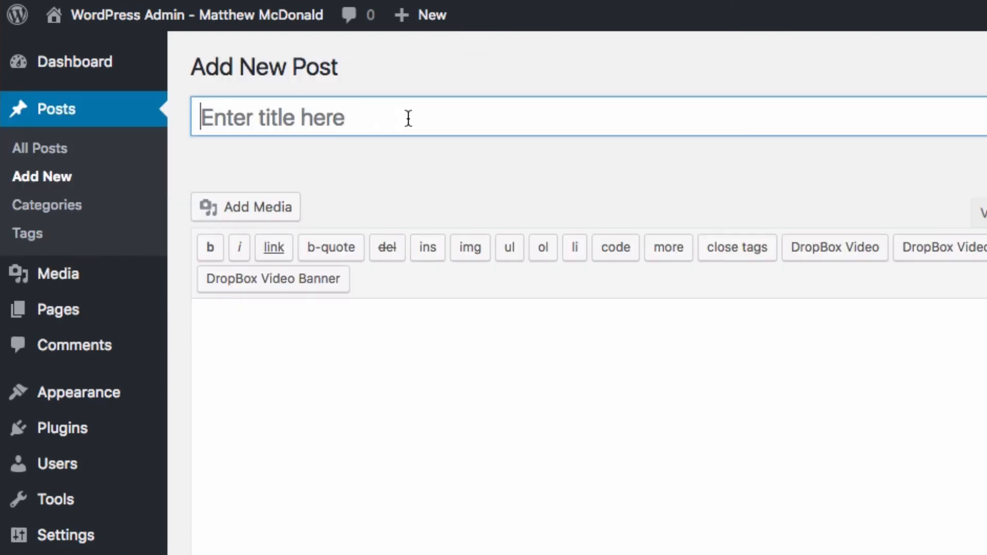
pyautogui.write('DropBox Vid')
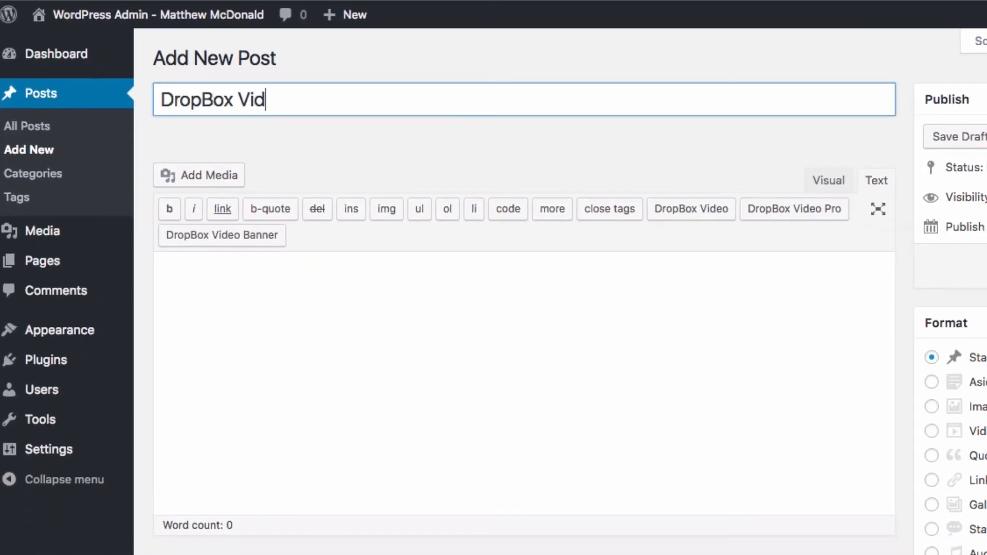
pyautogui.write('eo Test')
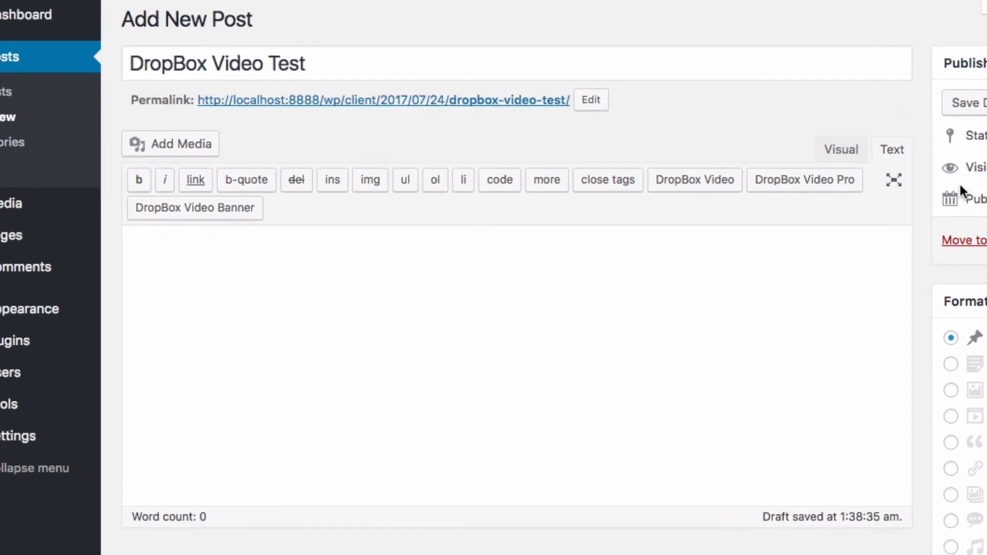
pyautogui.scroll(-3)
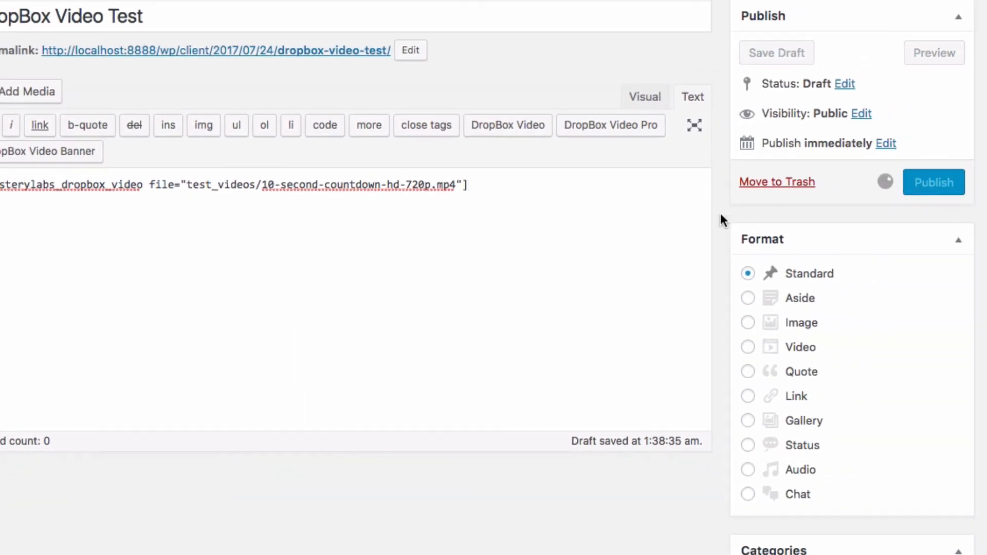
pyautogui.moveTo(559, 261)
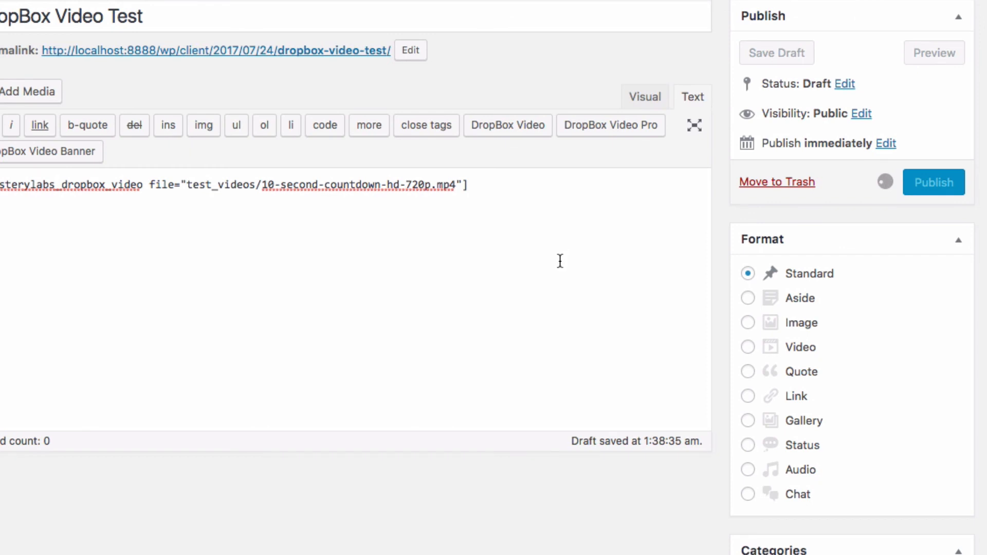
pyautogui.click(934, 182)
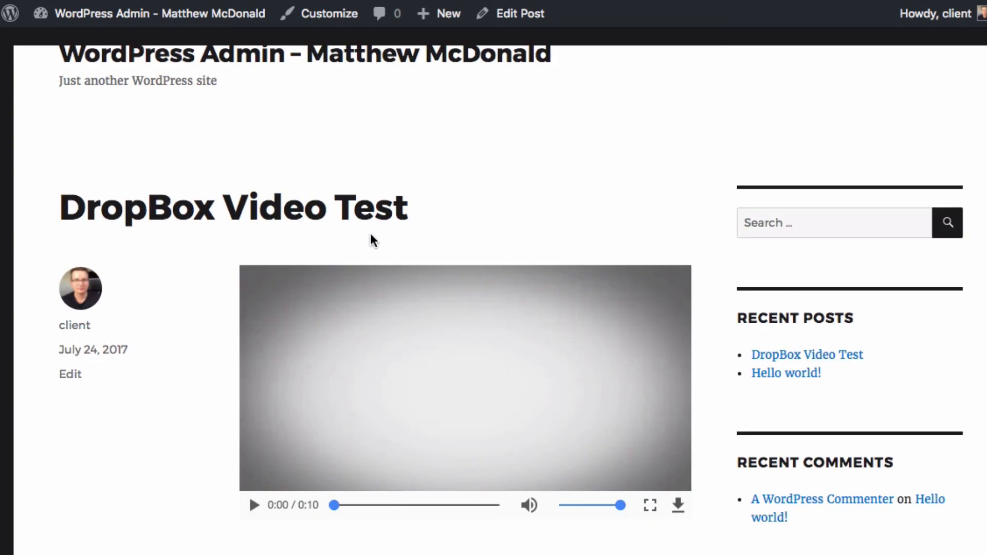
# Play the embedded countdown video in the published post and pause it at about 0:04.
pyautogui.scroll(-3)
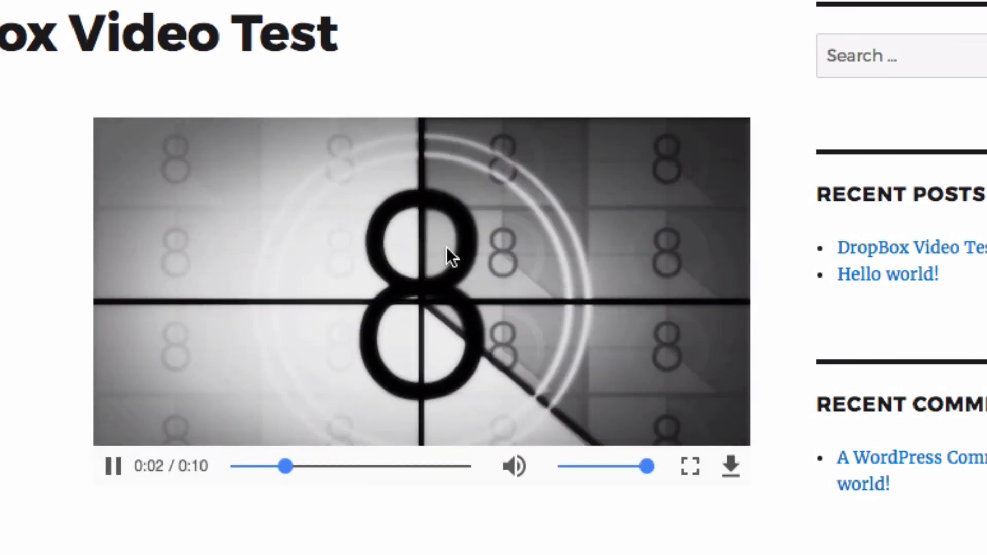
pyautogui.click(114, 466)
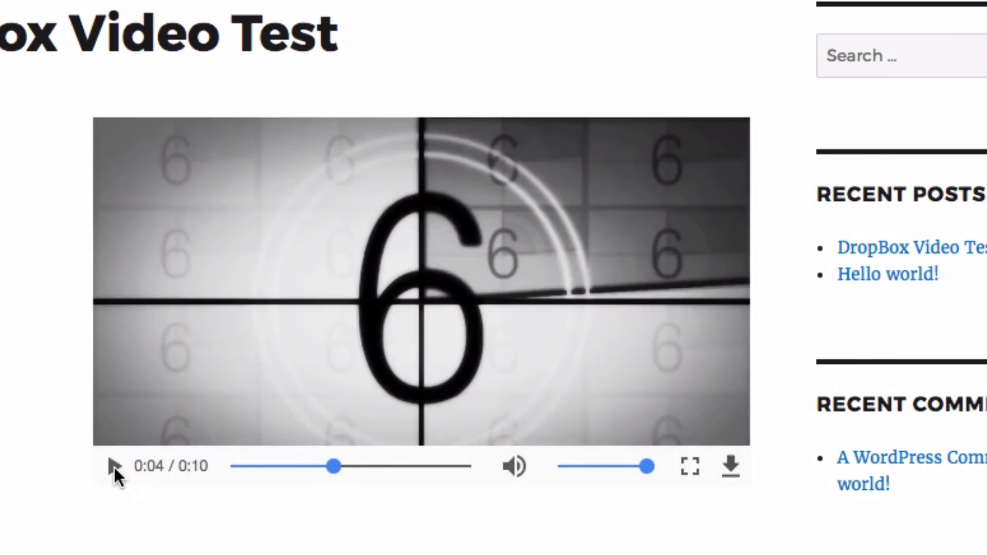
pyautogui.moveTo(597, 323)
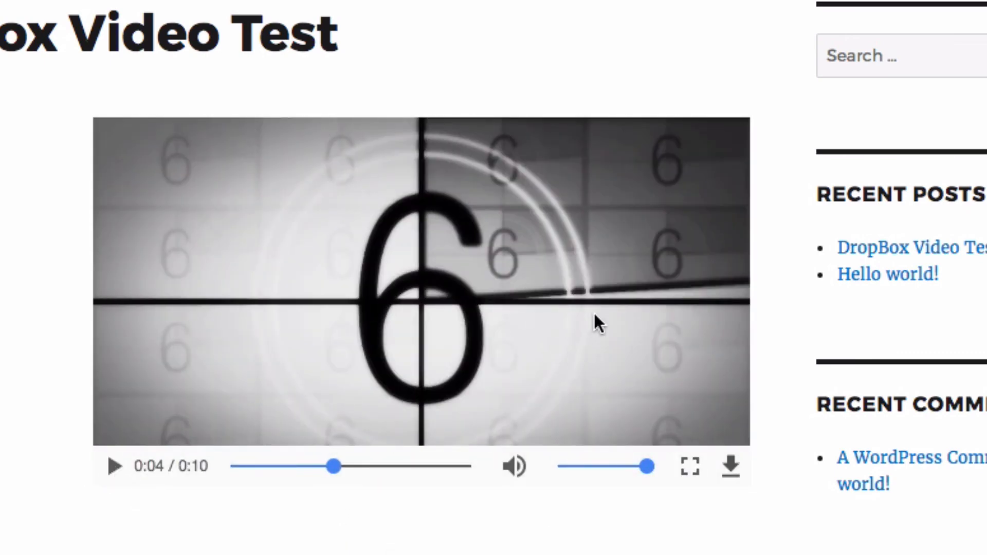
pyautogui.moveTo(492, 220)
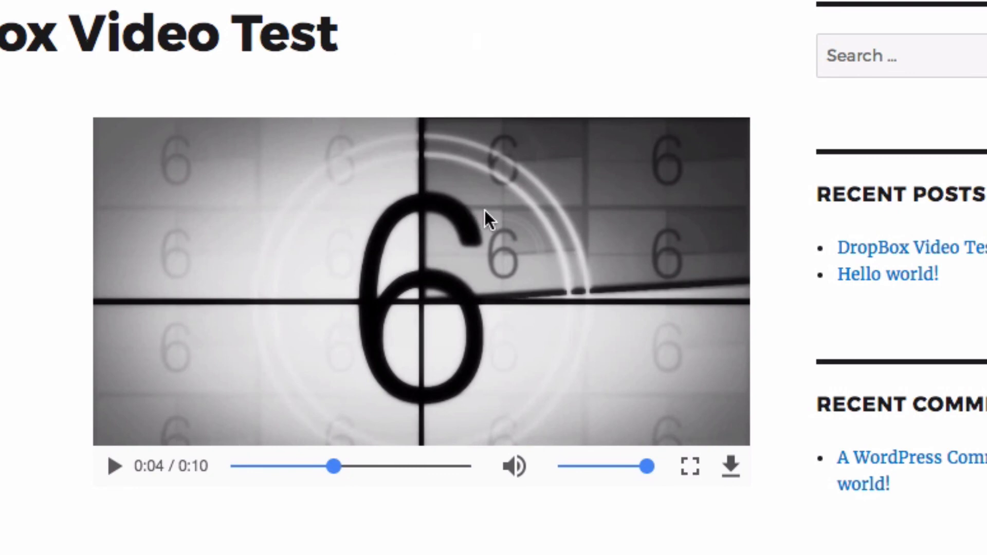
pyautogui.moveTo(668, 497)
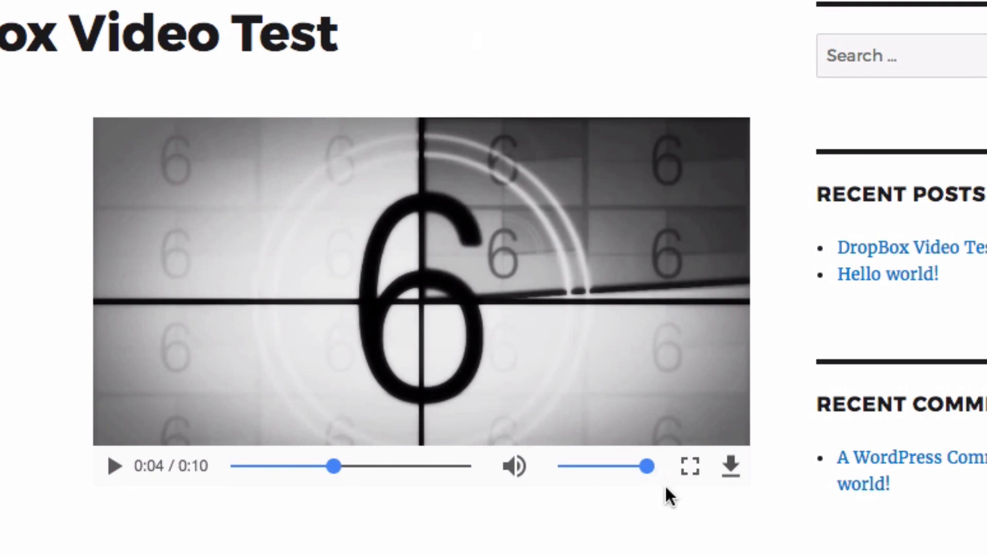
pyautogui.moveTo(712, 548)
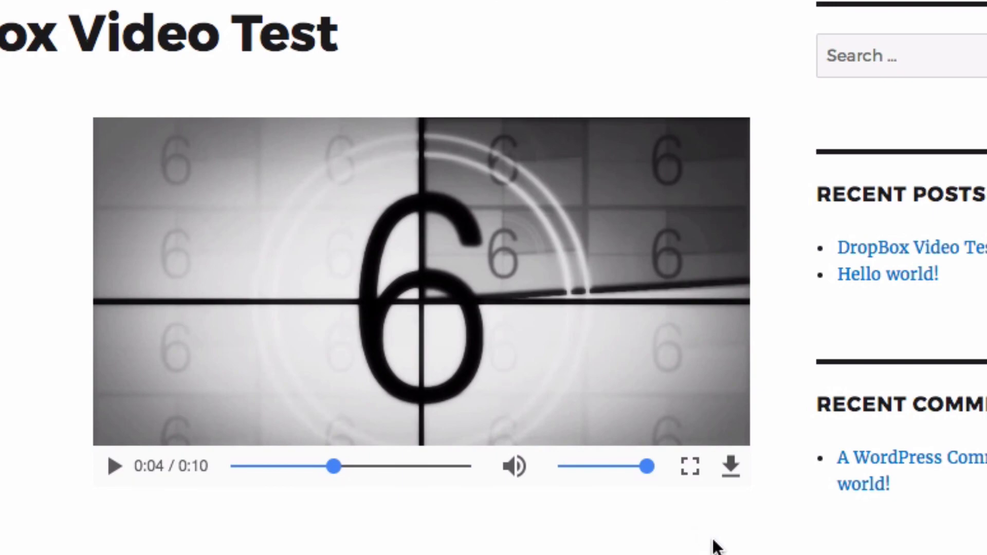